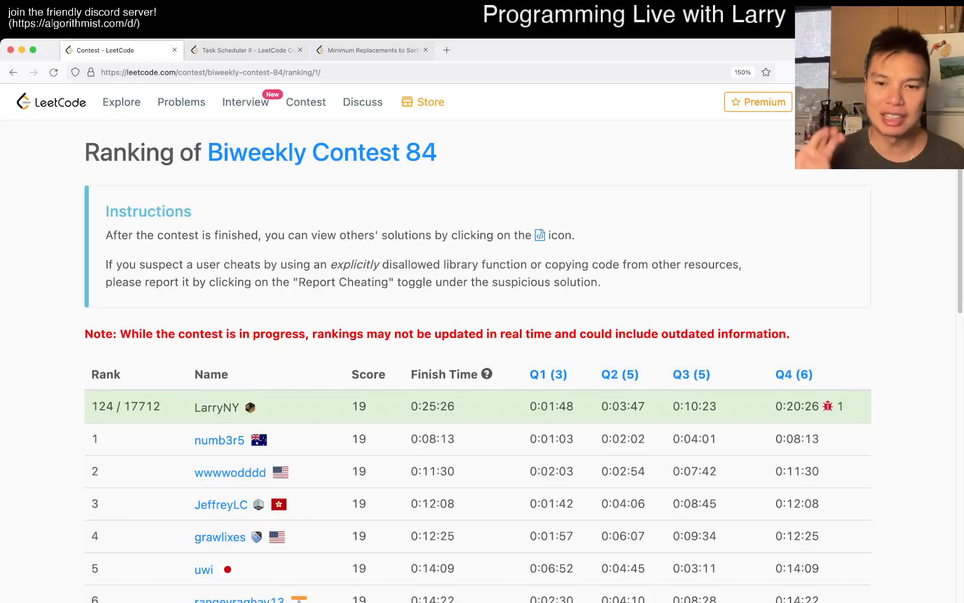
# Switch between the contest ranking page and Task Scheduler II, noting tasks must run in order.
pyautogui.click(247, 49)
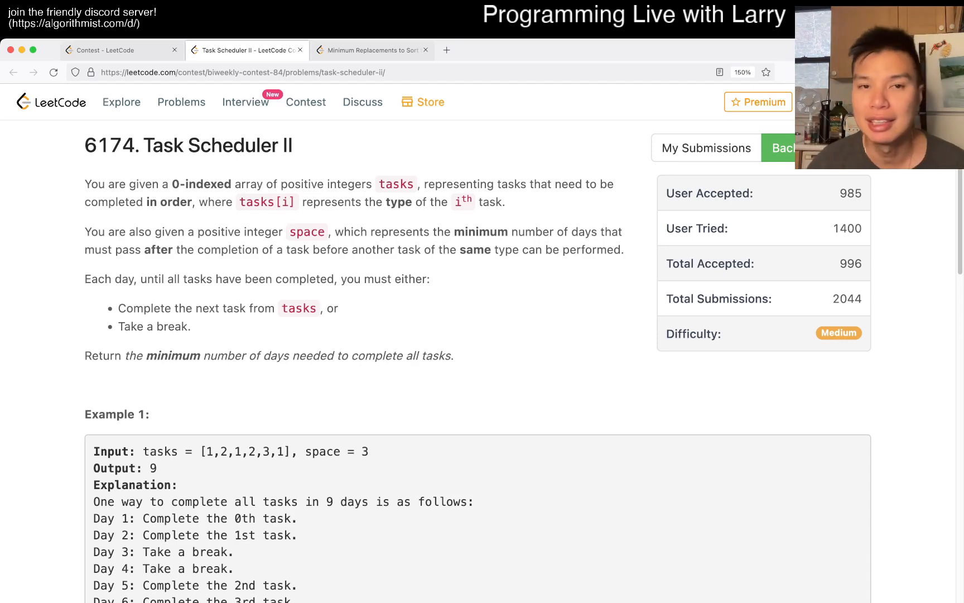
pyautogui.click(105, 50)
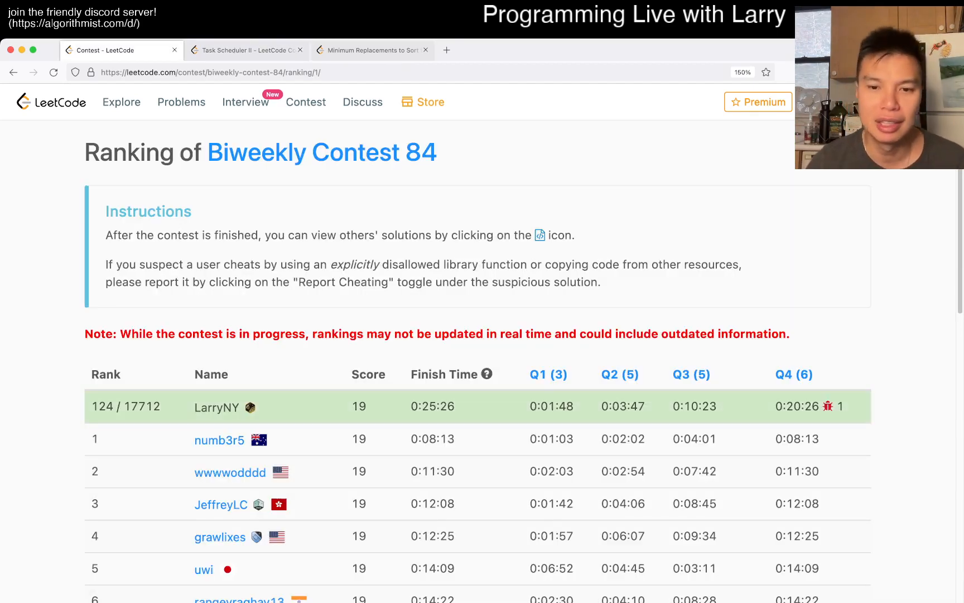
pyautogui.click(247, 50)
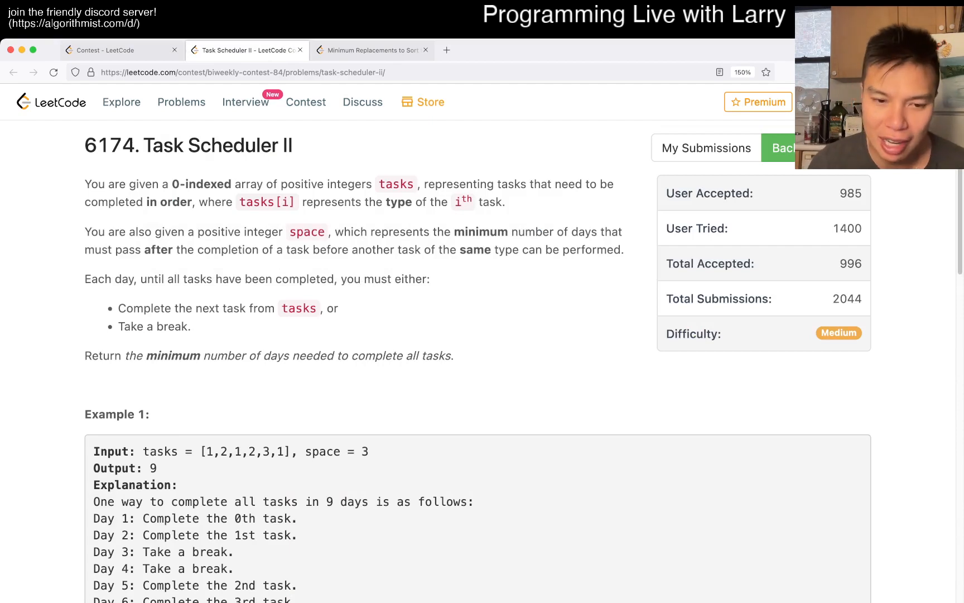
pyautogui.scroll(-3)
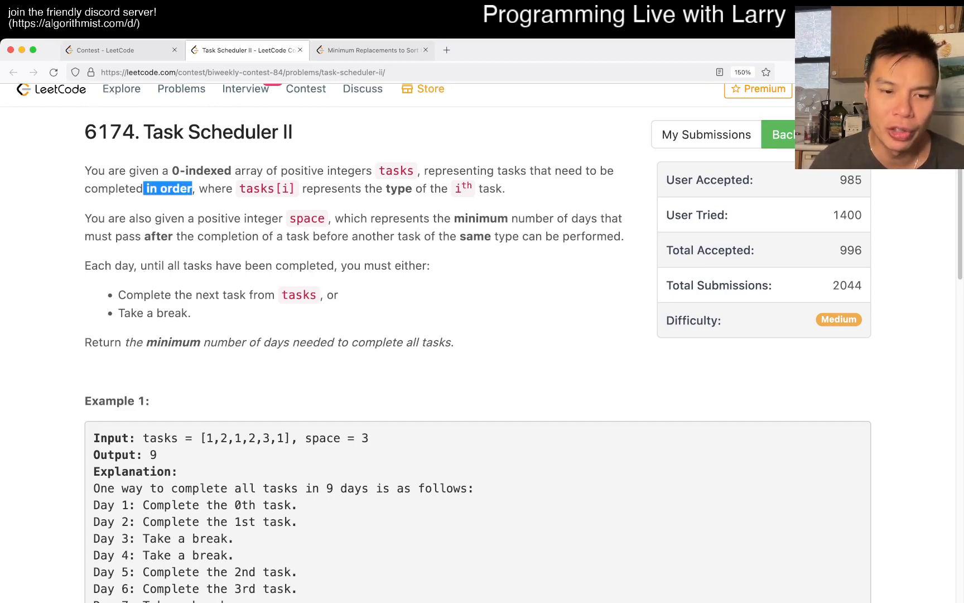
pyautogui.scroll(-3)
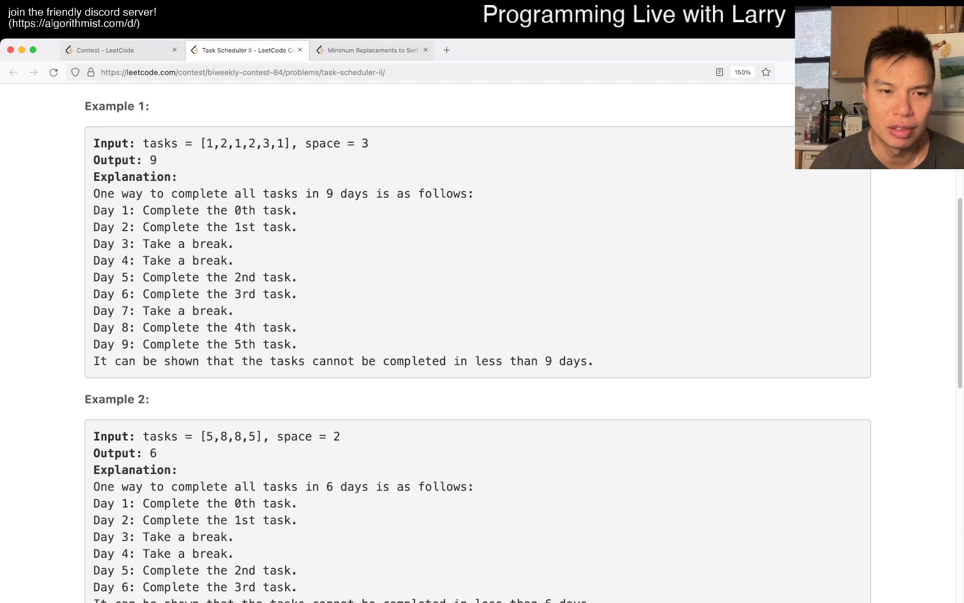
pyautogui.doubleClick(280, 144)
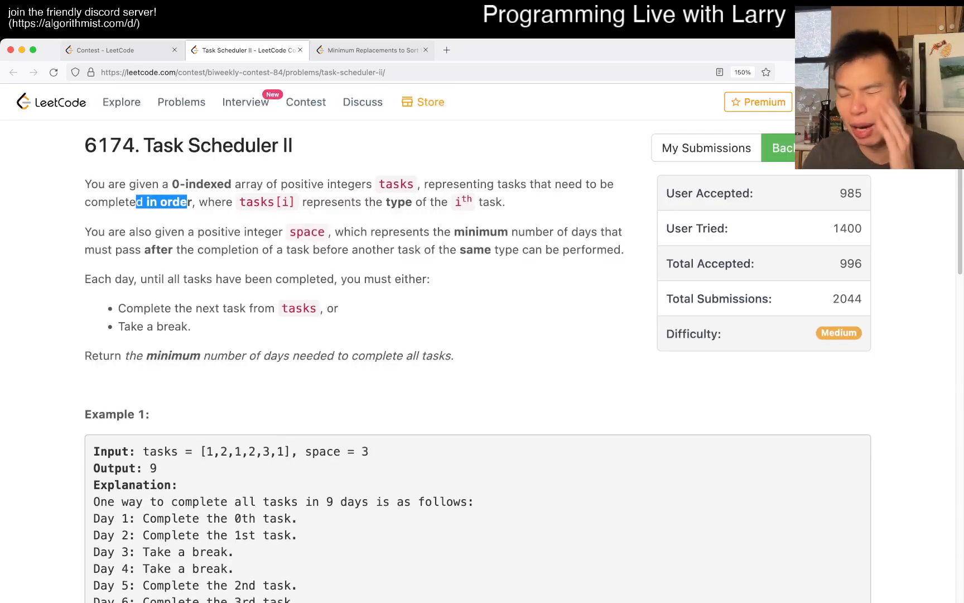
pyautogui.click(105, 50)
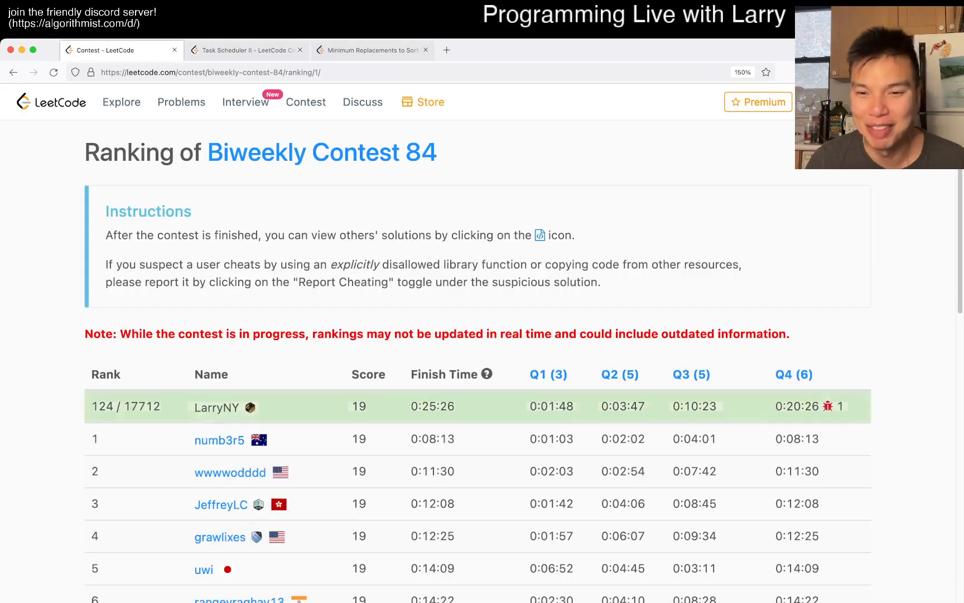
pyautogui.click(245, 50)
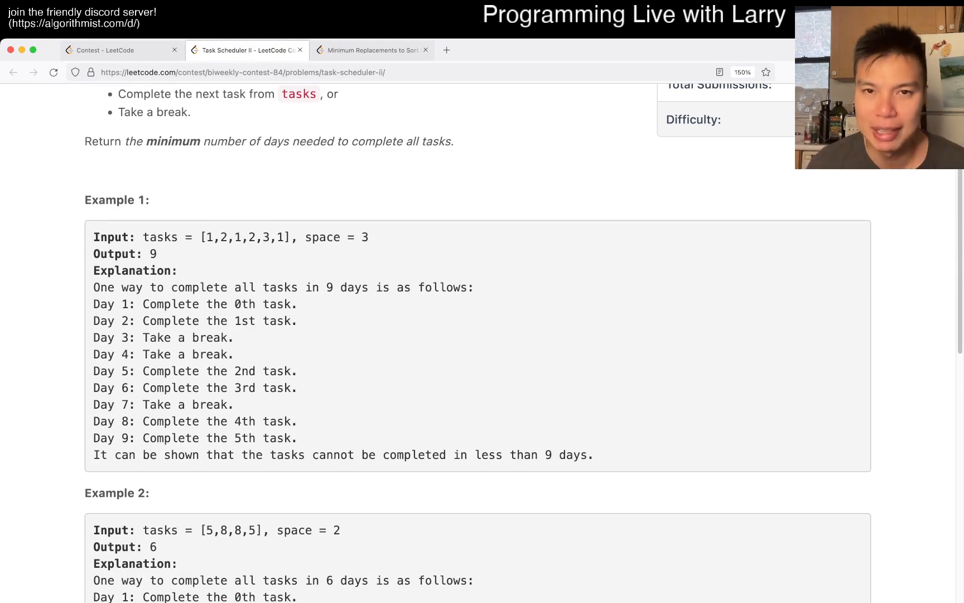
# Read through Example 1 and Example 2, marking the Day 6 step of Example 1.
pyautogui.scroll(-3)
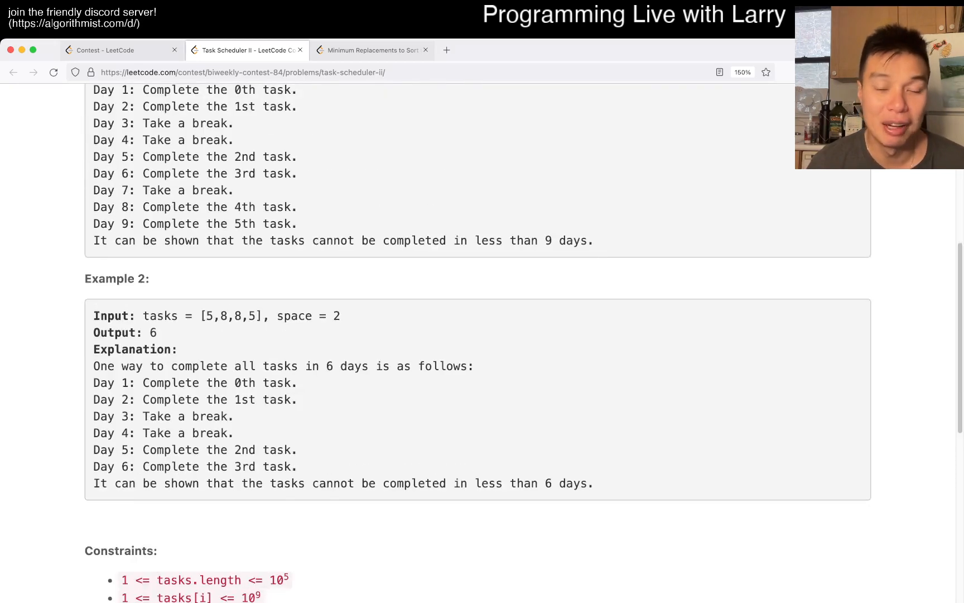
pyautogui.scroll(3)
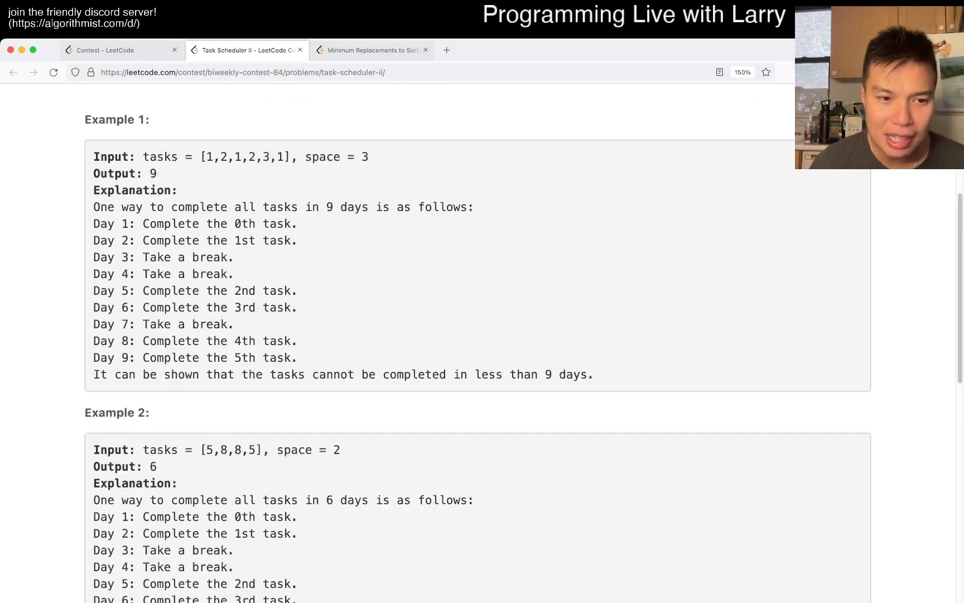
pyautogui.scroll(-3)
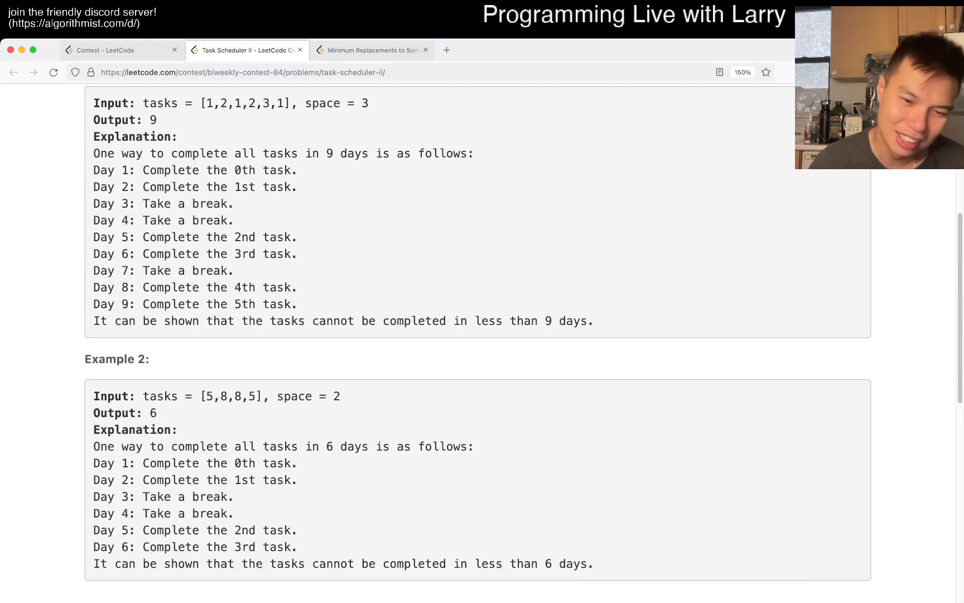
pyautogui.scroll(3)
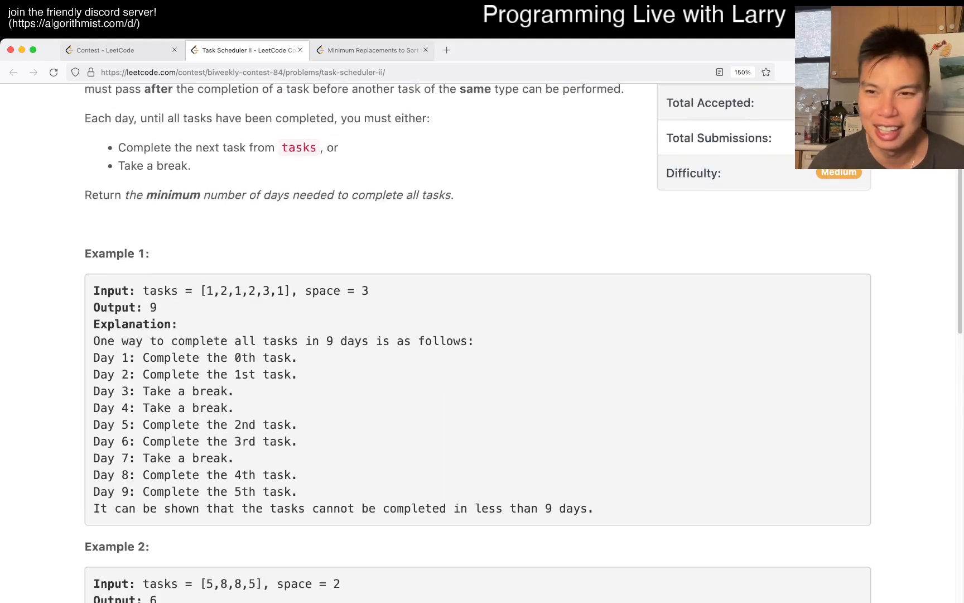
pyautogui.scroll(-3)
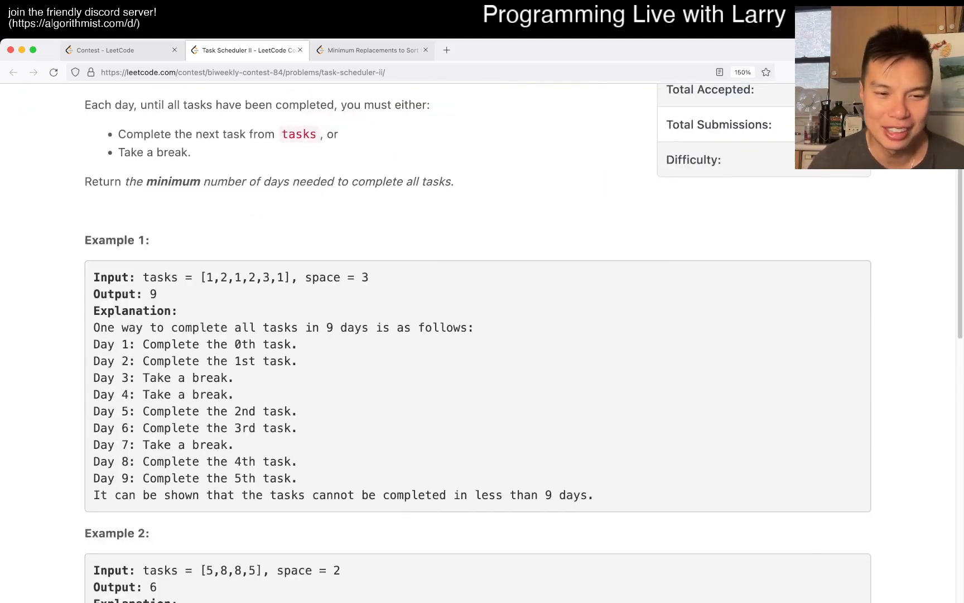
pyautogui.scroll(-3)
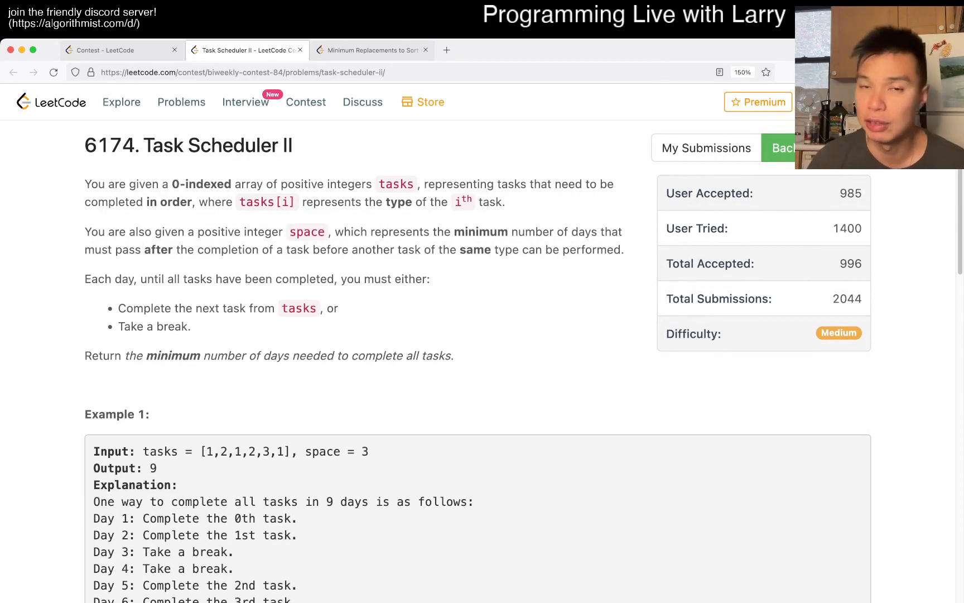
pyautogui.scroll(-3)
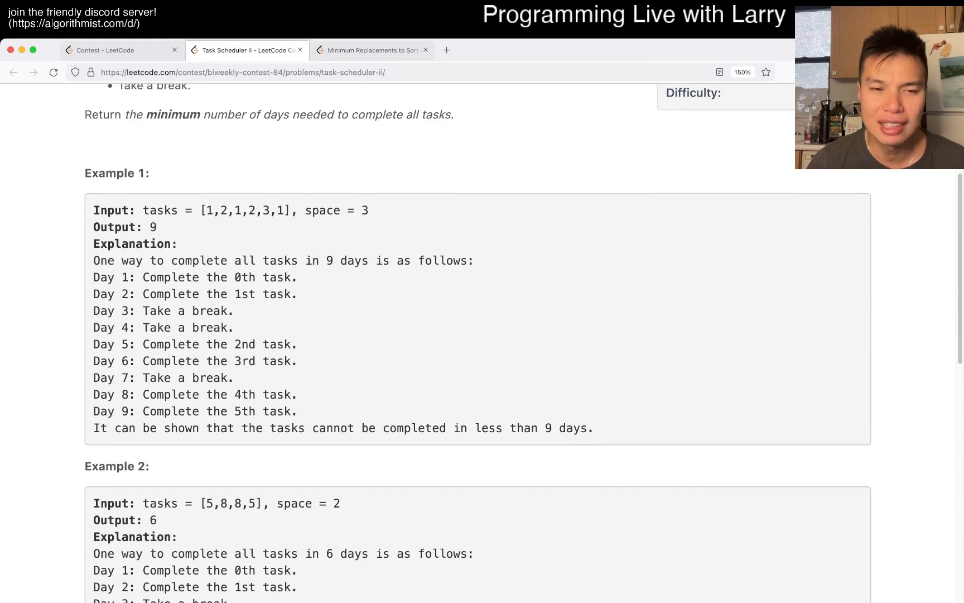
pyautogui.doubleClick(238, 211)
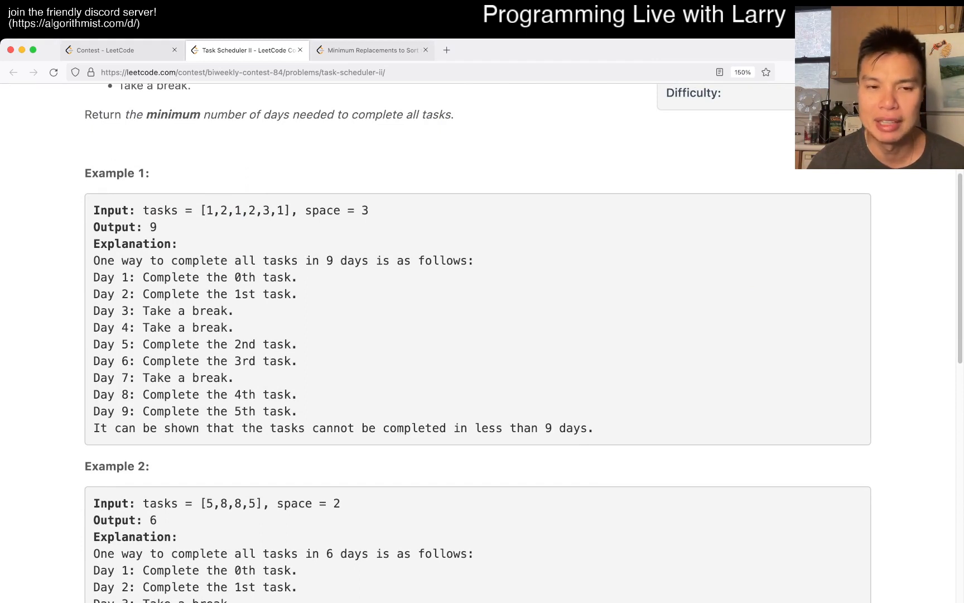
pyautogui.doubleClick(209, 210)
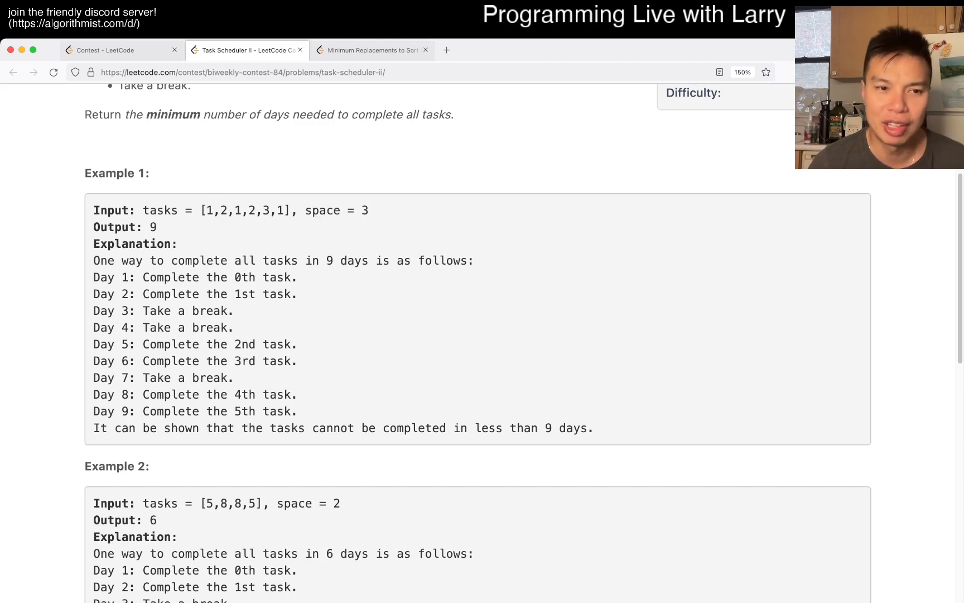
pyautogui.doubleClick(237, 211)
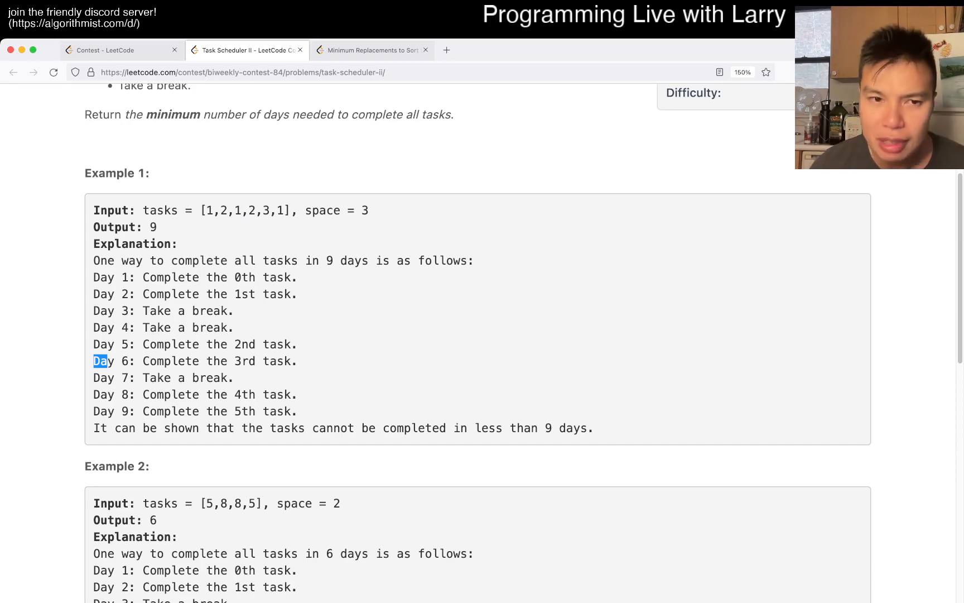
pyautogui.scroll(-3)
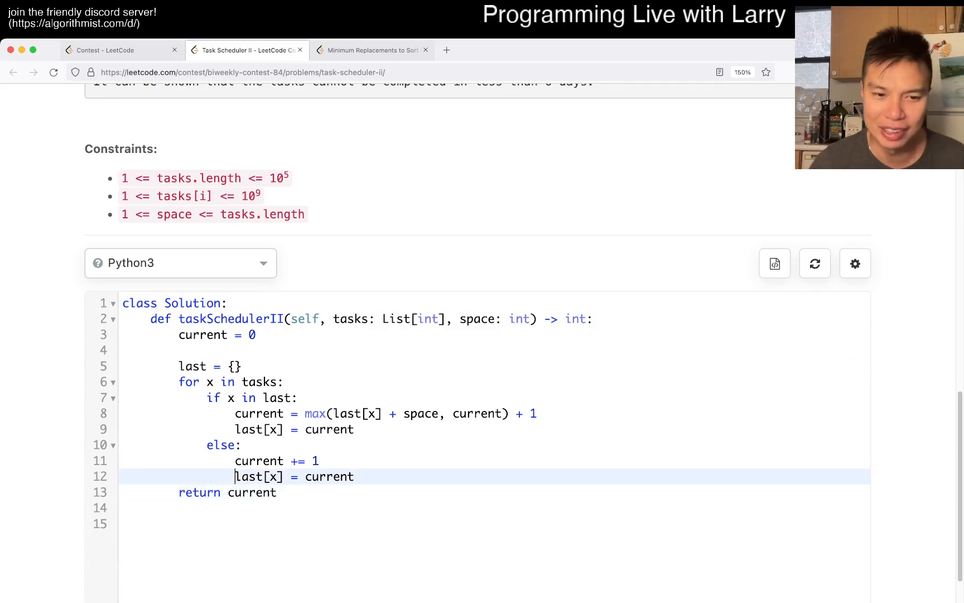
# Look over the last-day dictionary solution, then return to the top of the problem statement.
pyautogui.write('#')
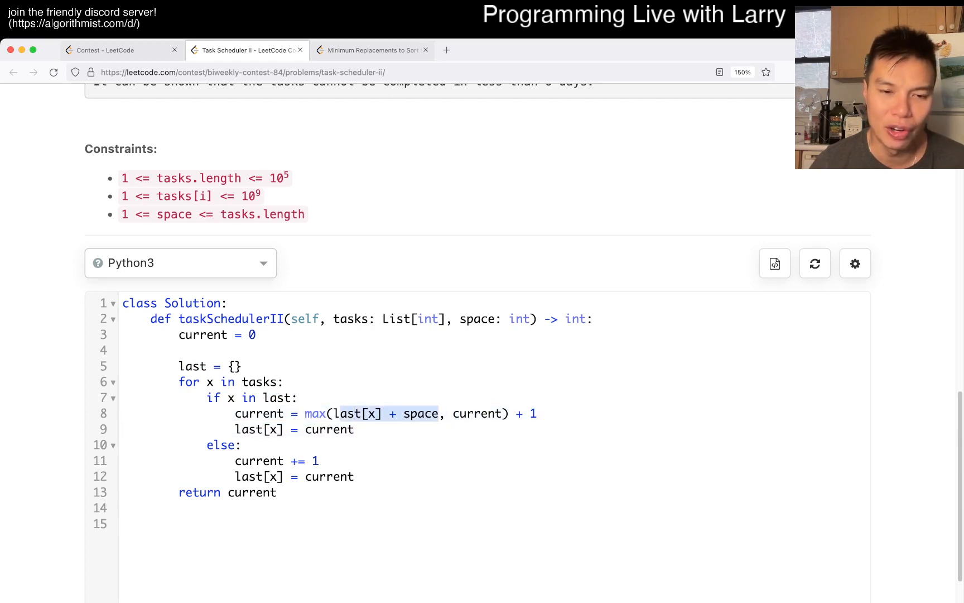
pyautogui.doubleClick(477, 414)
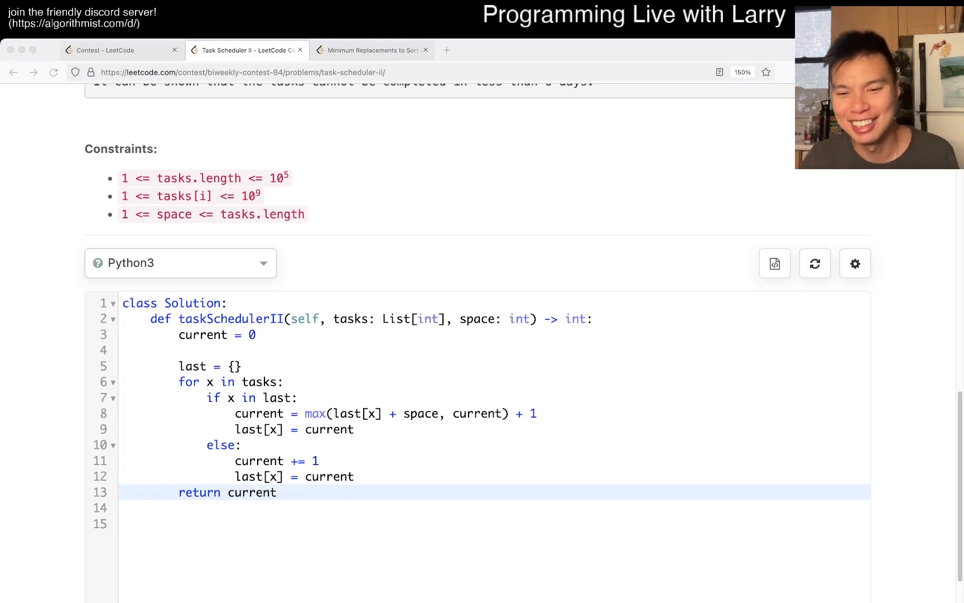
pyautogui.click(248, 50)
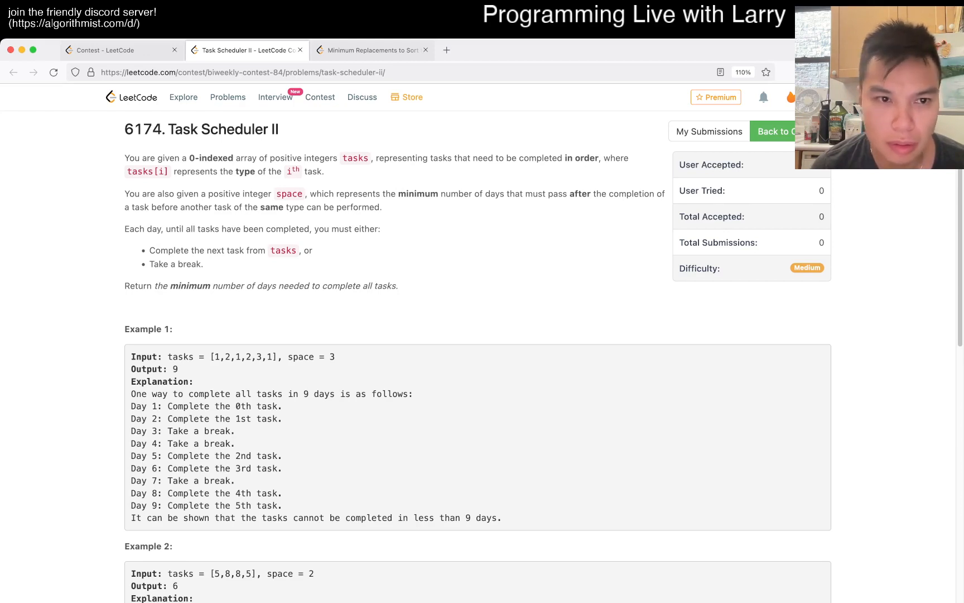
pyautogui.scroll(-3)
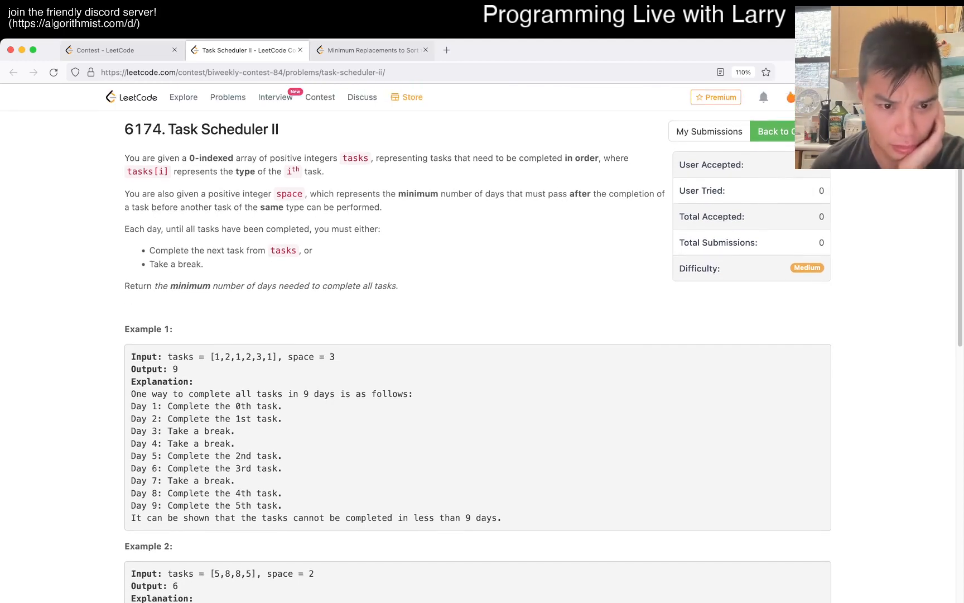
pyautogui.scroll(-3)
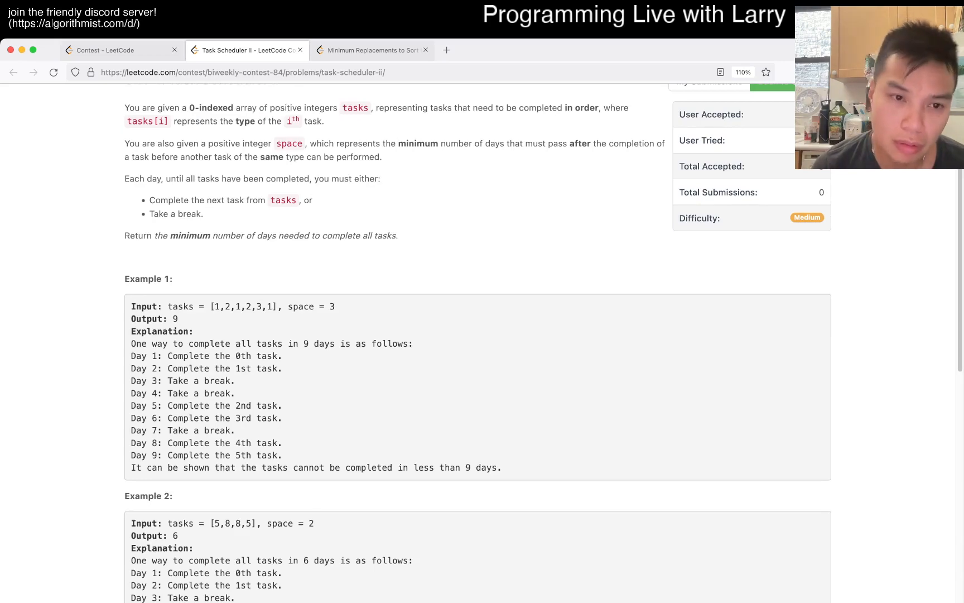
pyautogui.scroll(-3)
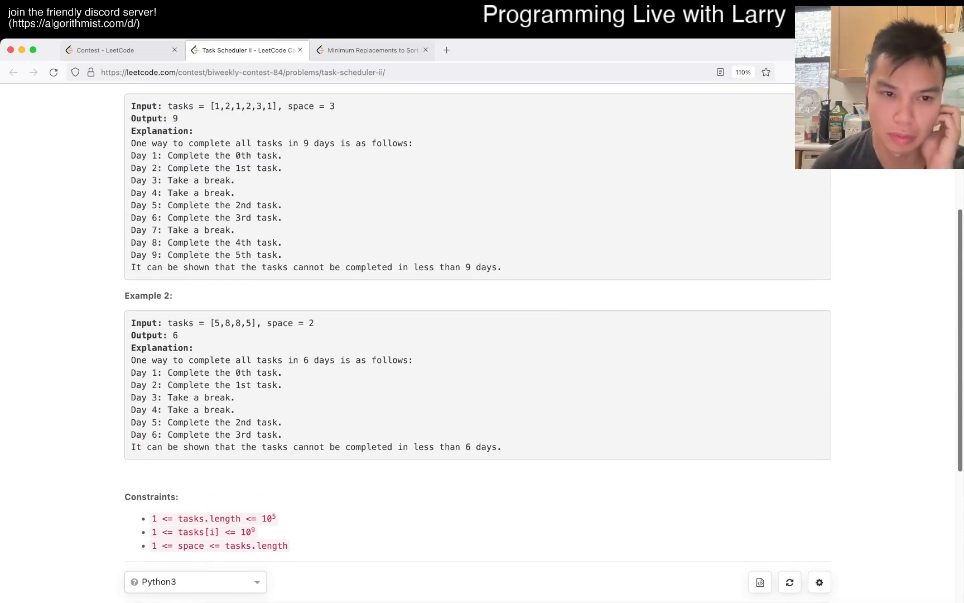
pyautogui.scroll(3)
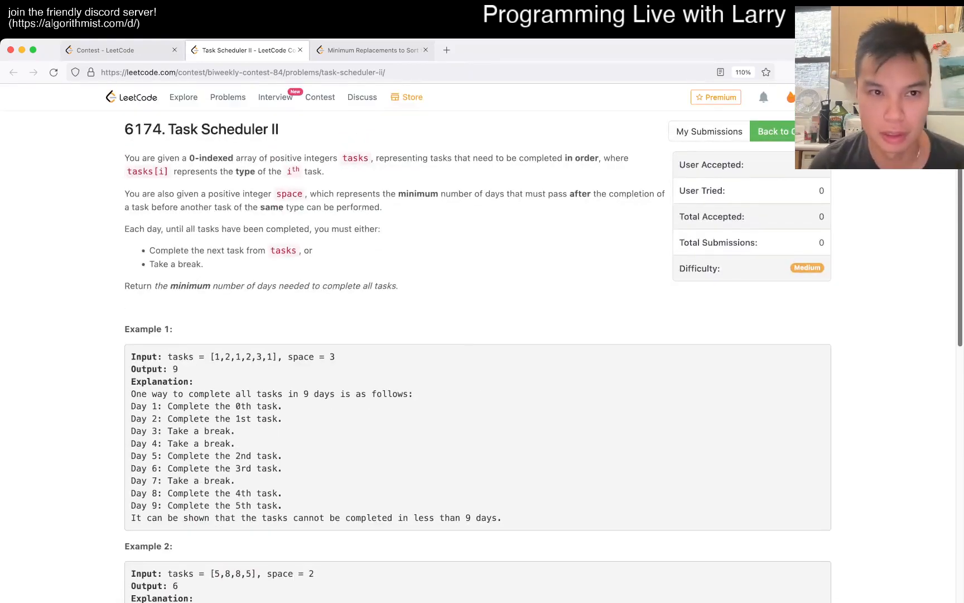
pyautogui.scroll(-3)
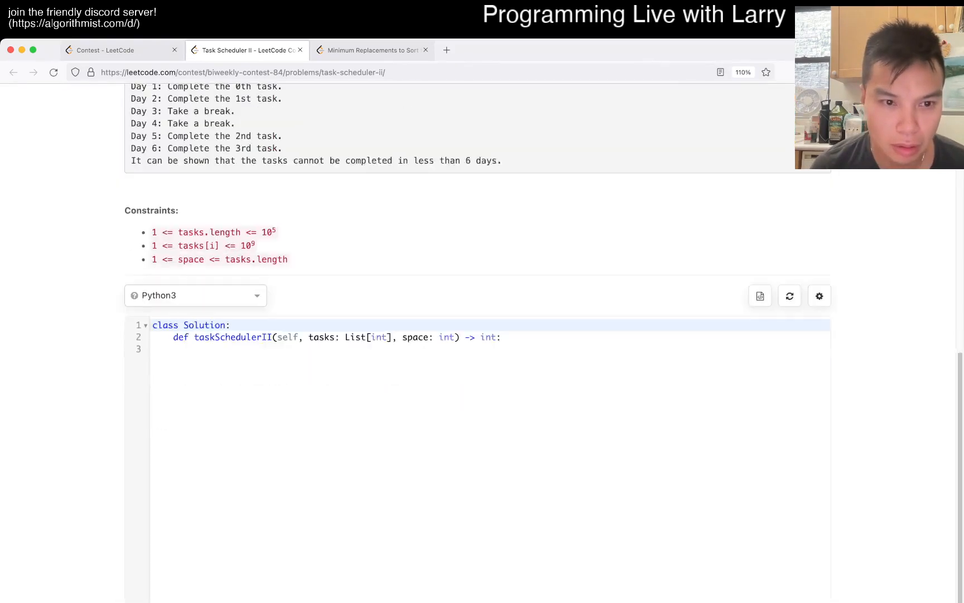
pyautogui.scroll(3)
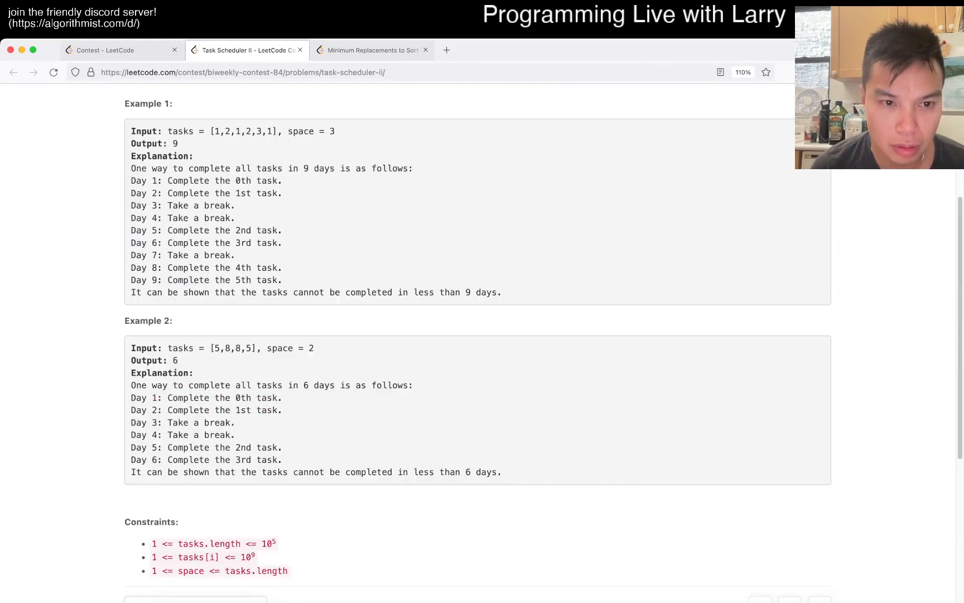
pyautogui.scroll(3)
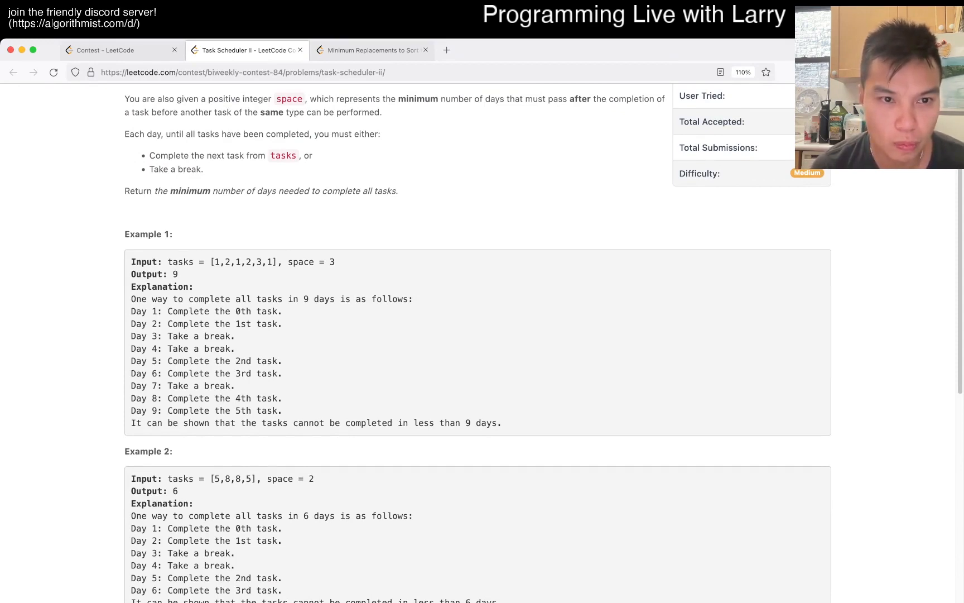
pyautogui.scroll(-3)
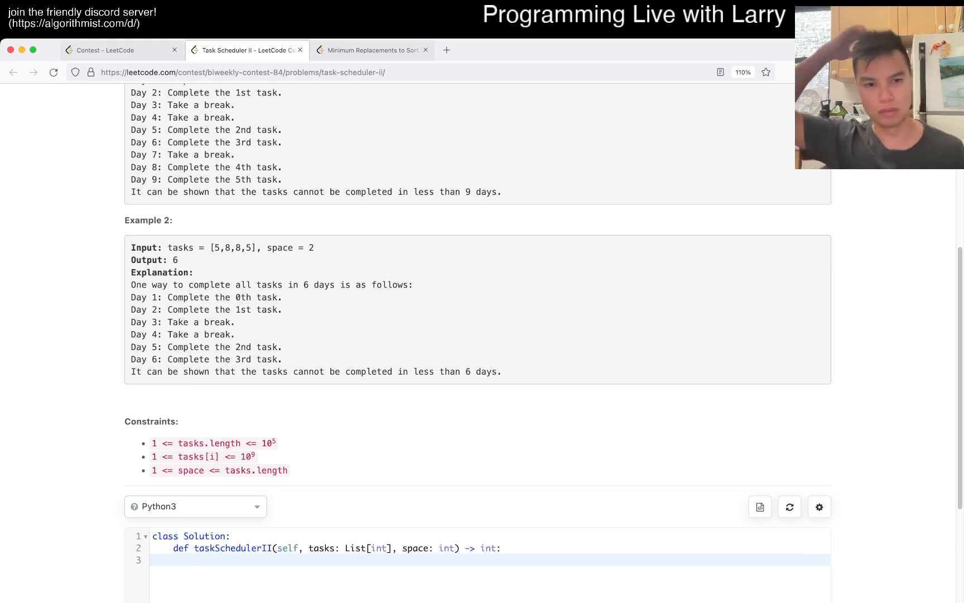
pyautogui.scroll(3)
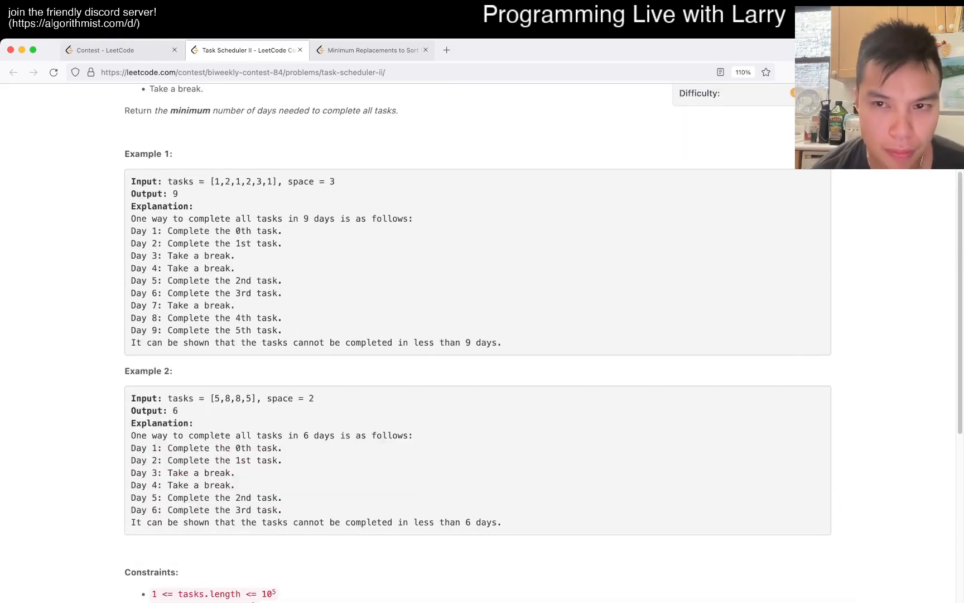
pyautogui.scroll(-3)
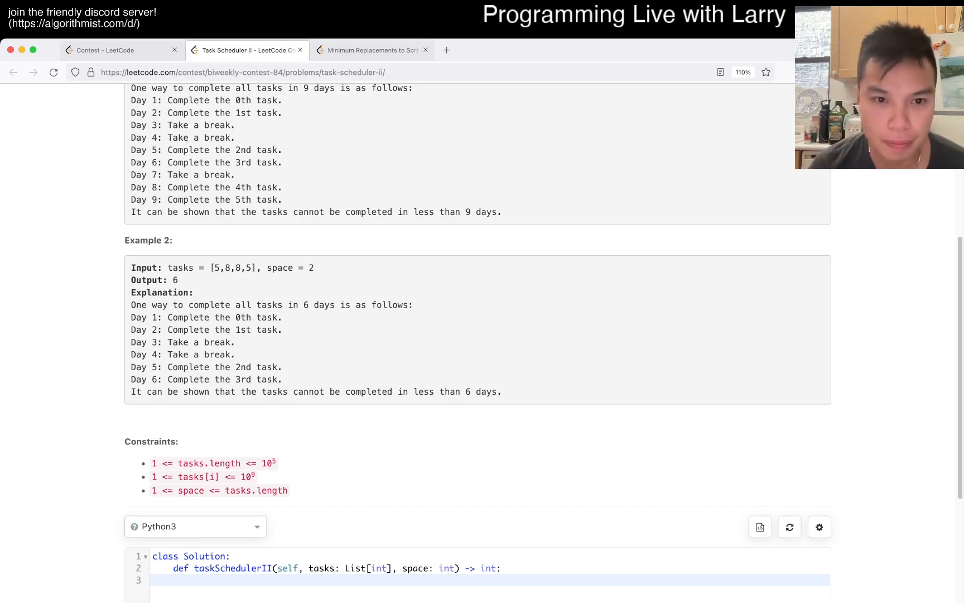
pyautogui.scroll(-3)
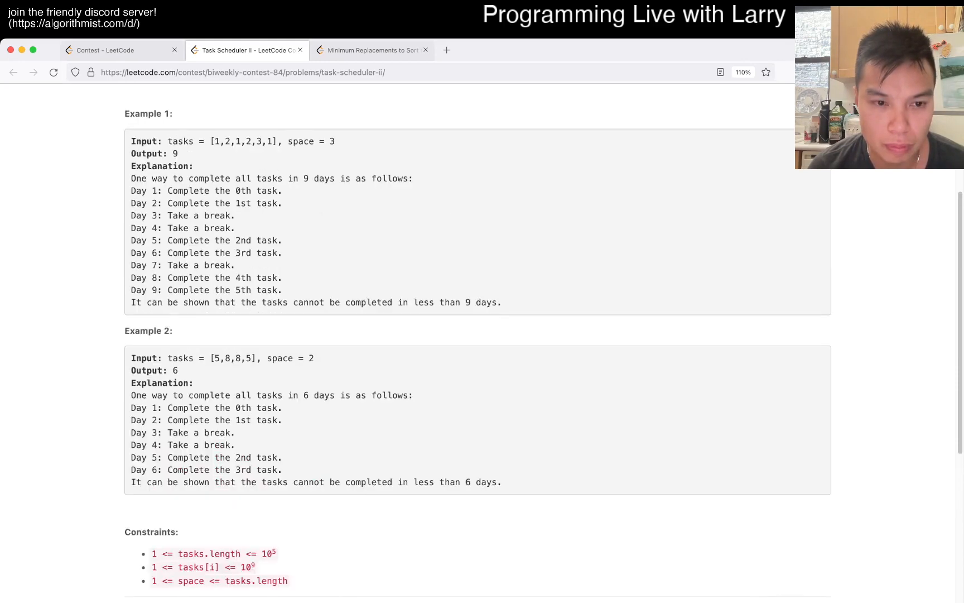
pyautogui.scroll(-3)
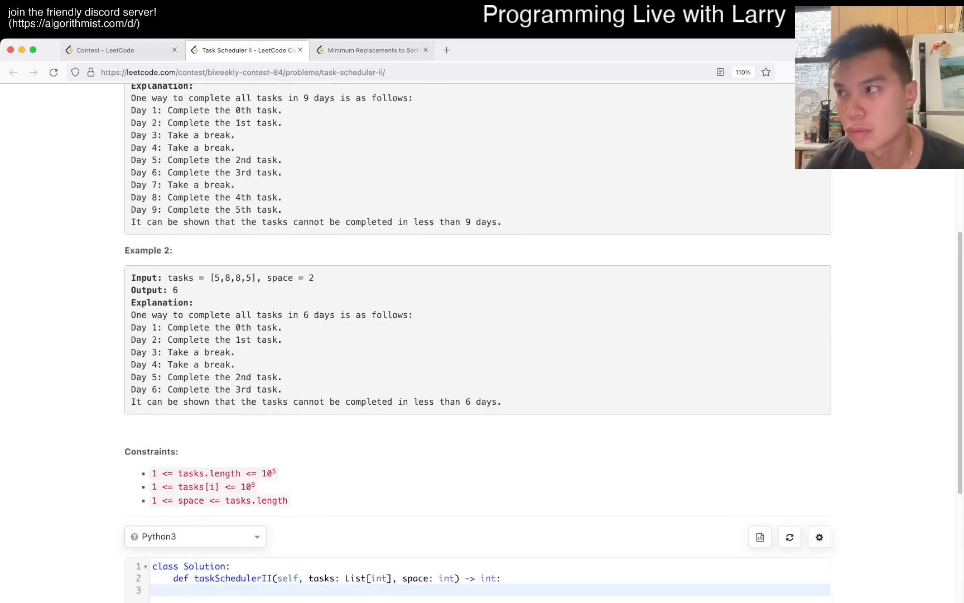
pyautogui.scroll(3)
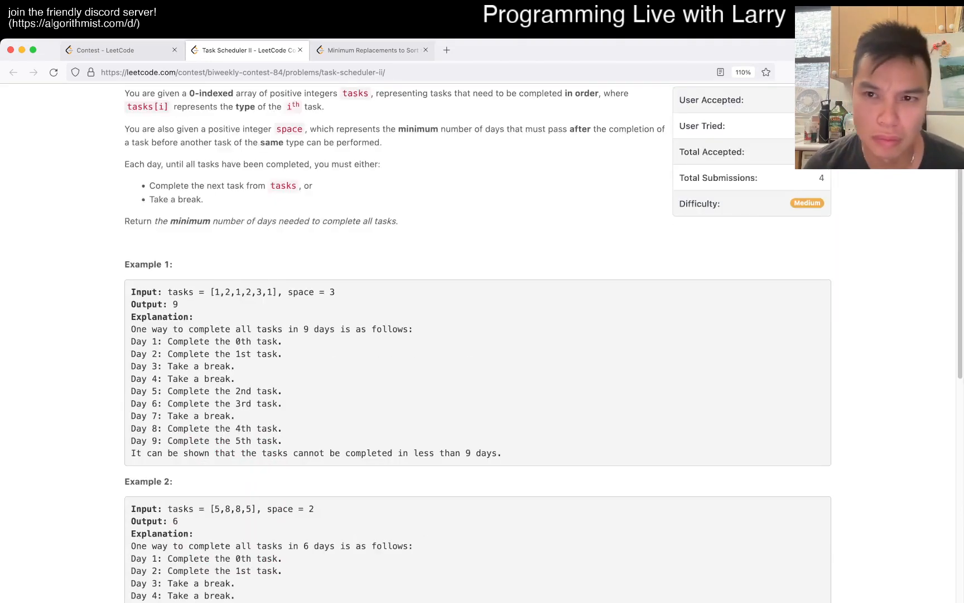
pyautogui.scroll(-3)
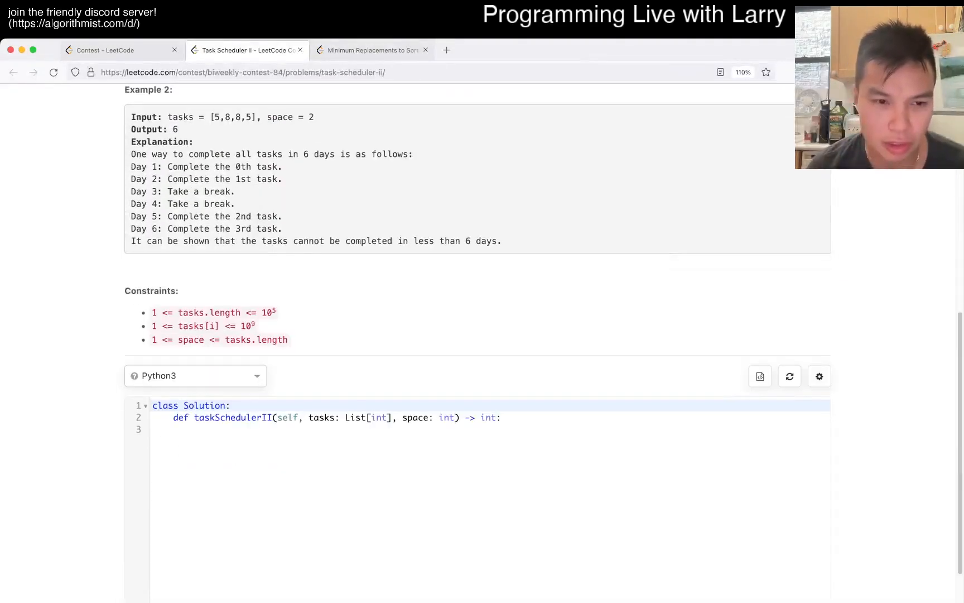
pyautogui.scroll(3)
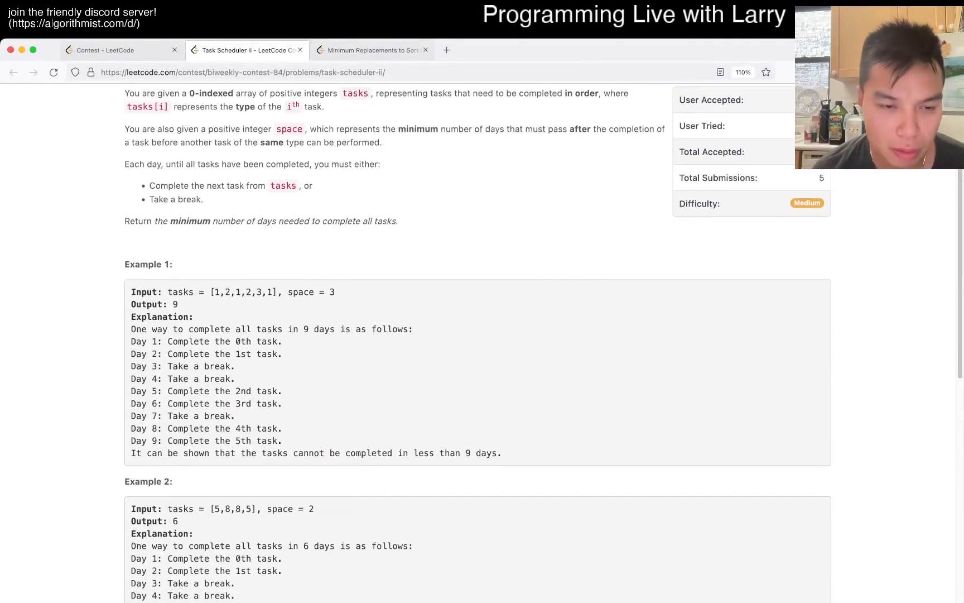
pyautogui.scroll(-3)
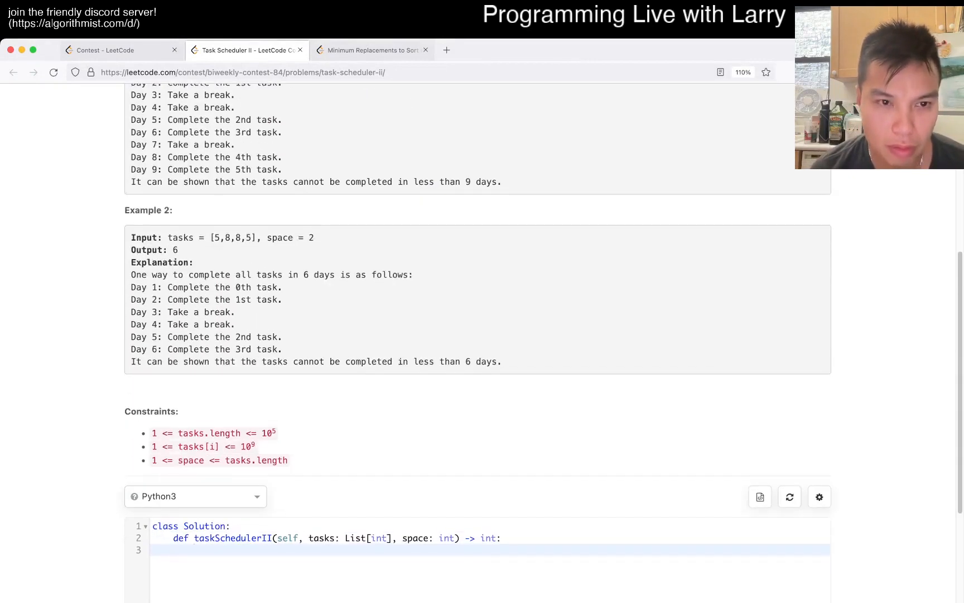
pyautogui.scroll(3)
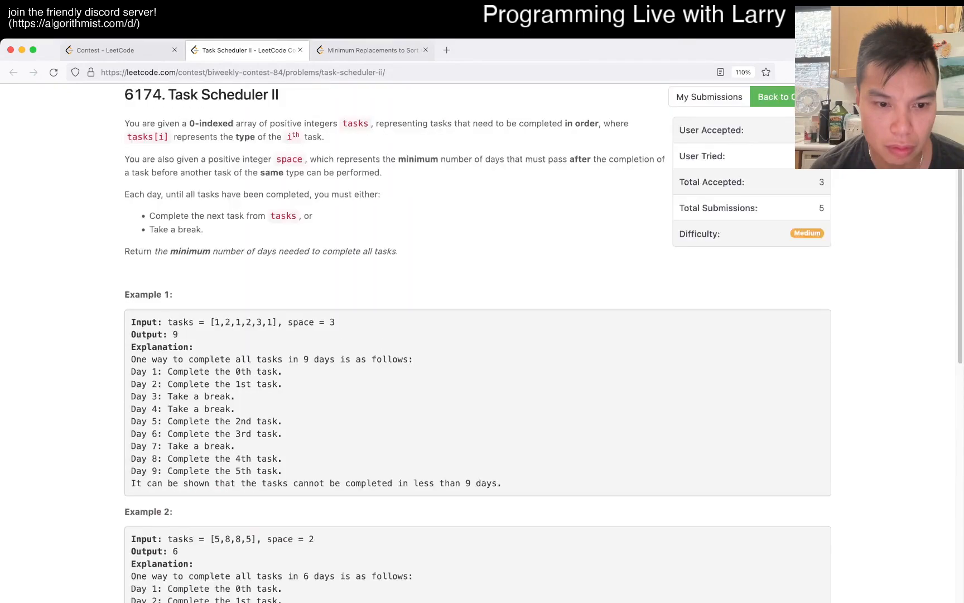
pyautogui.scroll(-3)
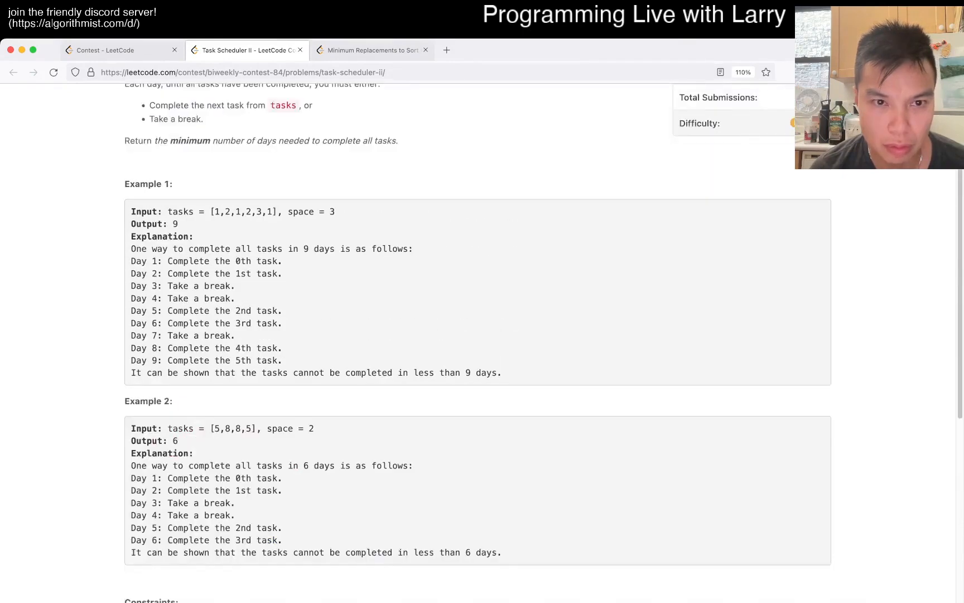
pyautogui.scroll(-3)
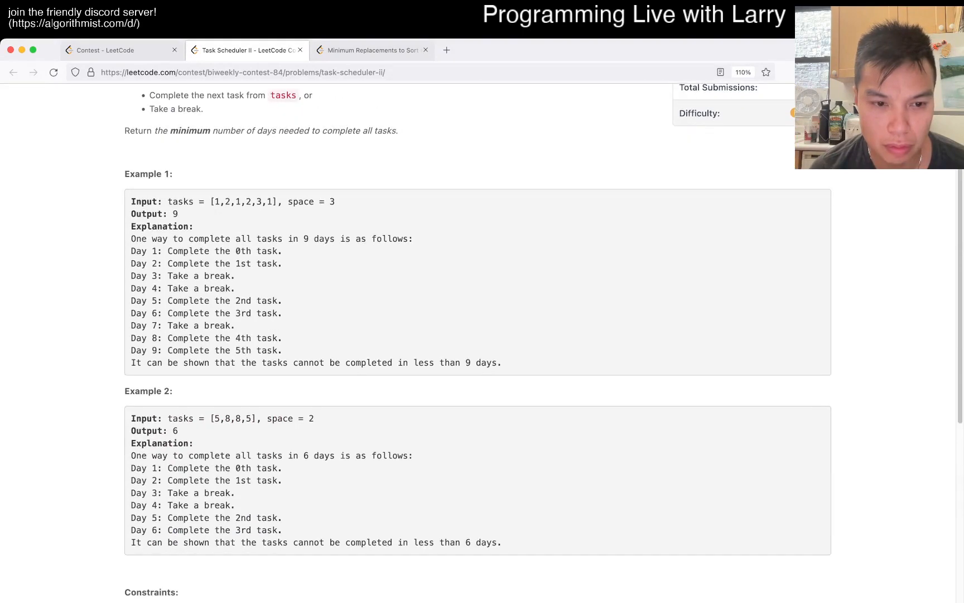
pyautogui.scroll(-3)
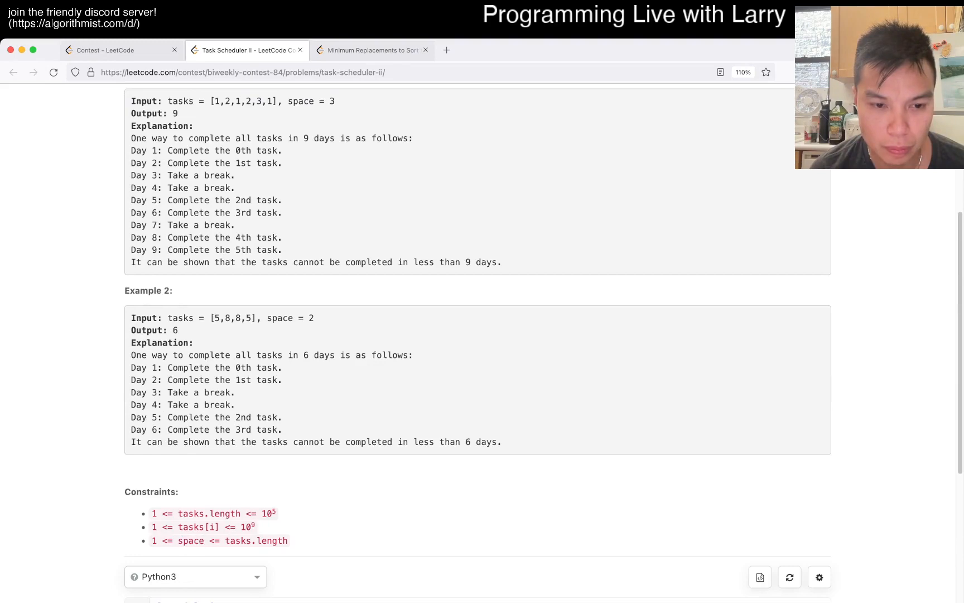
pyautogui.scroll(-3)
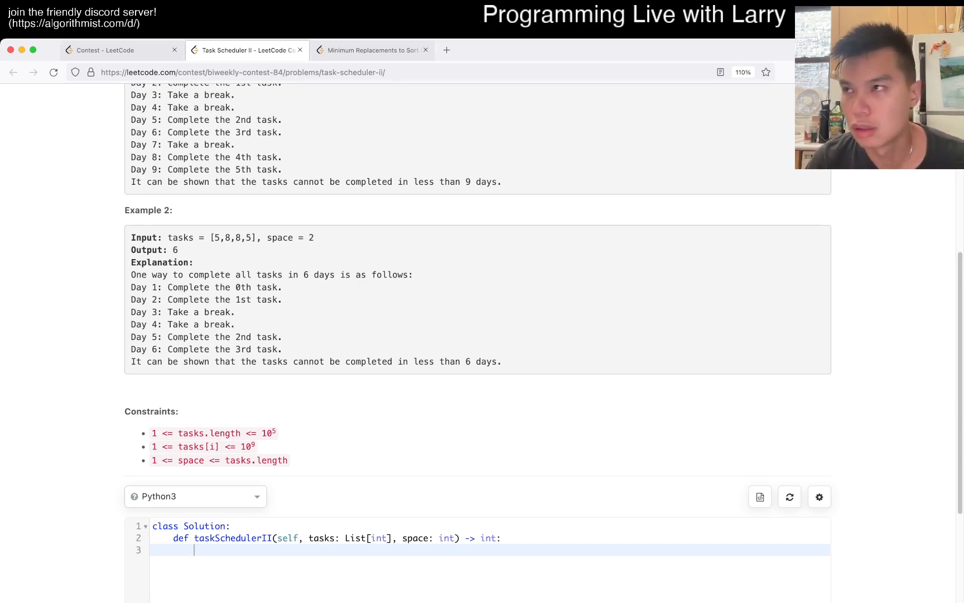
pyautogui.scroll(3)
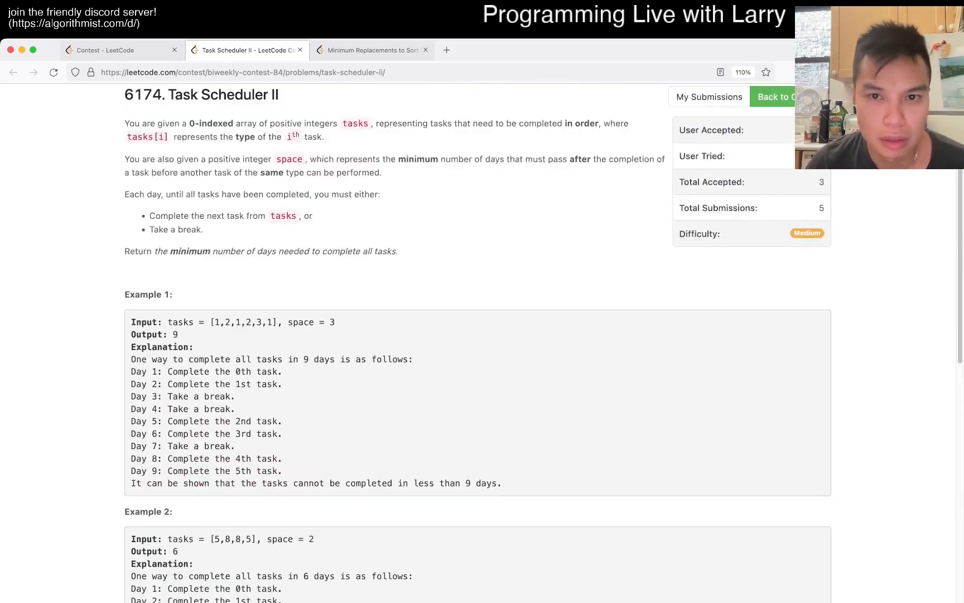
pyautogui.scroll(-3)
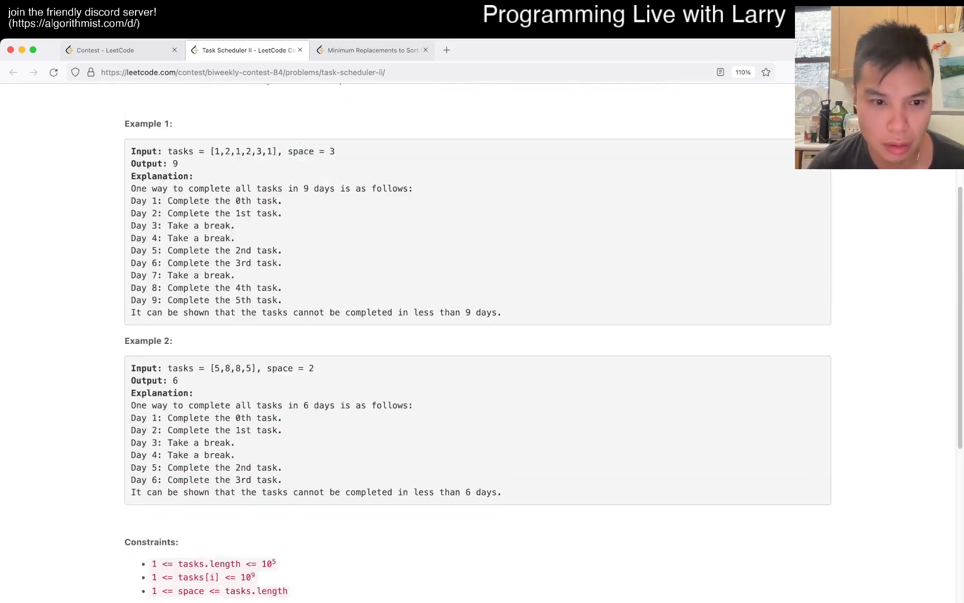
pyautogui.scroll(-3)
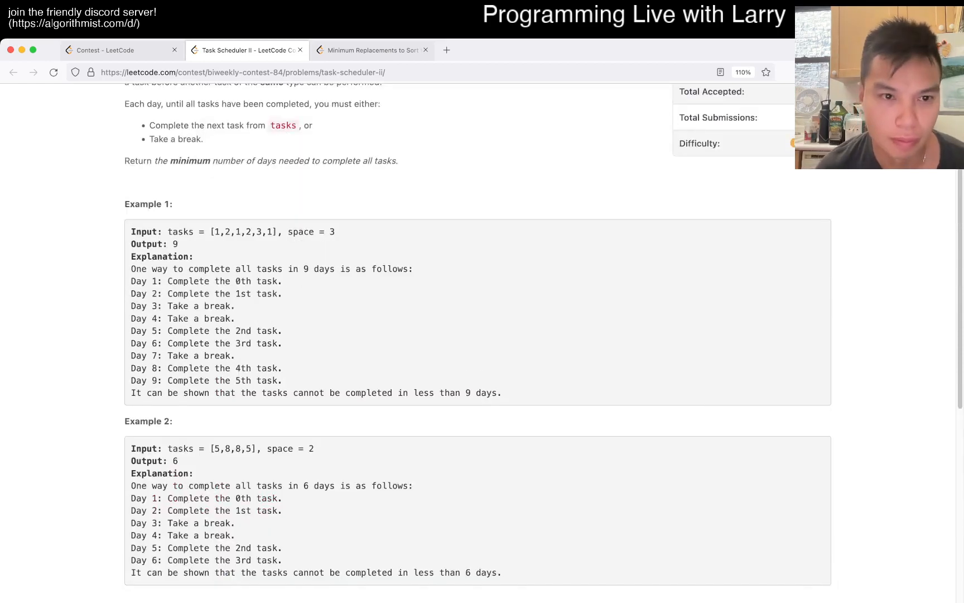
pyautogui.scroll(-3)
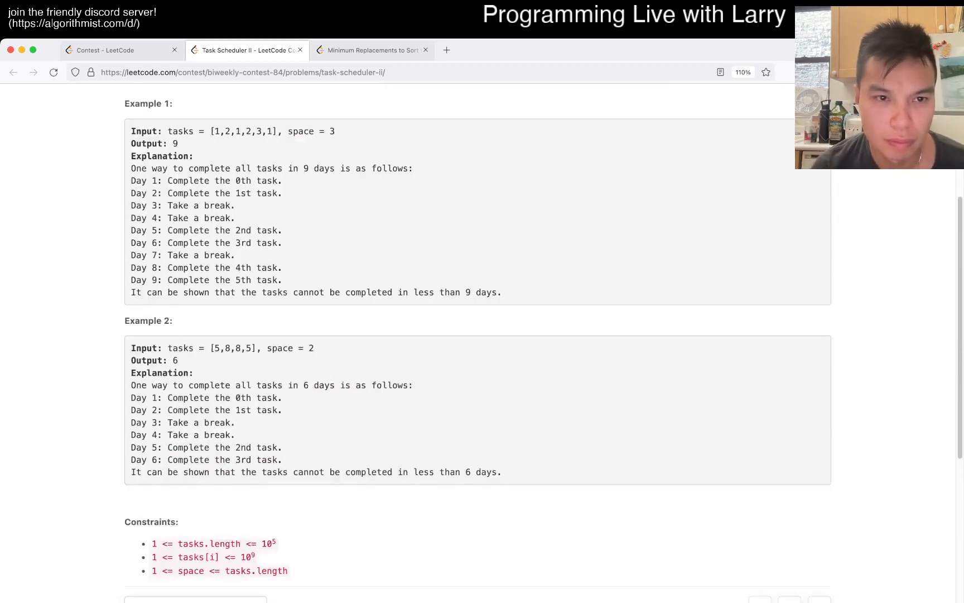
pyautogui.scroll(3)
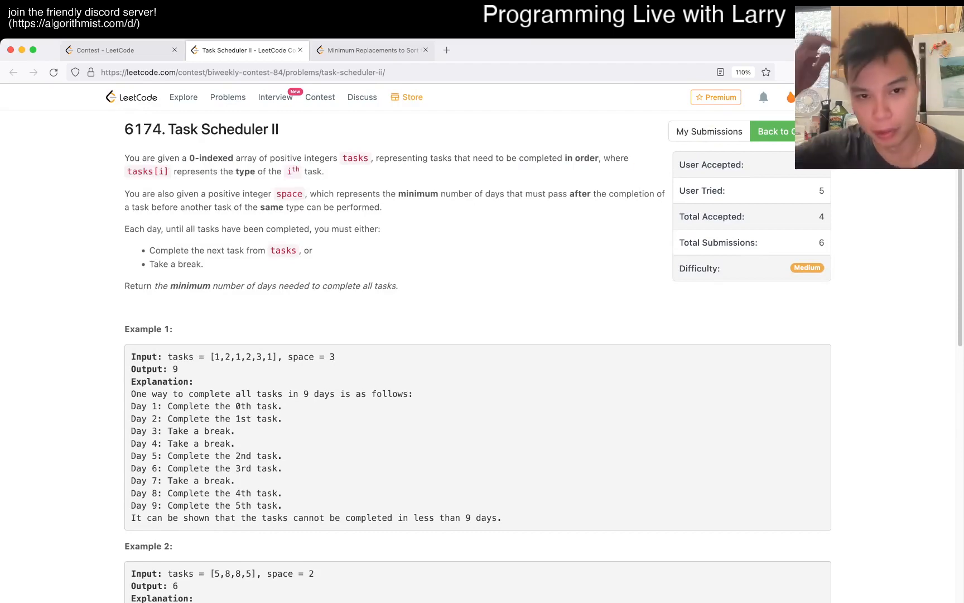
# Write the for i, x in tasks loop and a current = 0 day counter.
pyautogui.click(53, 72)
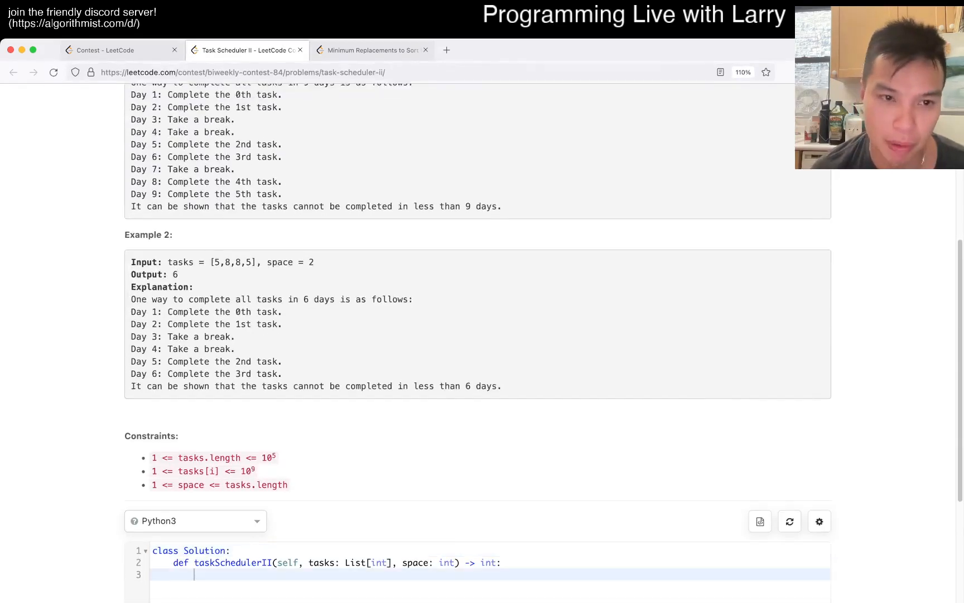
pyautogui.scroll(-3)
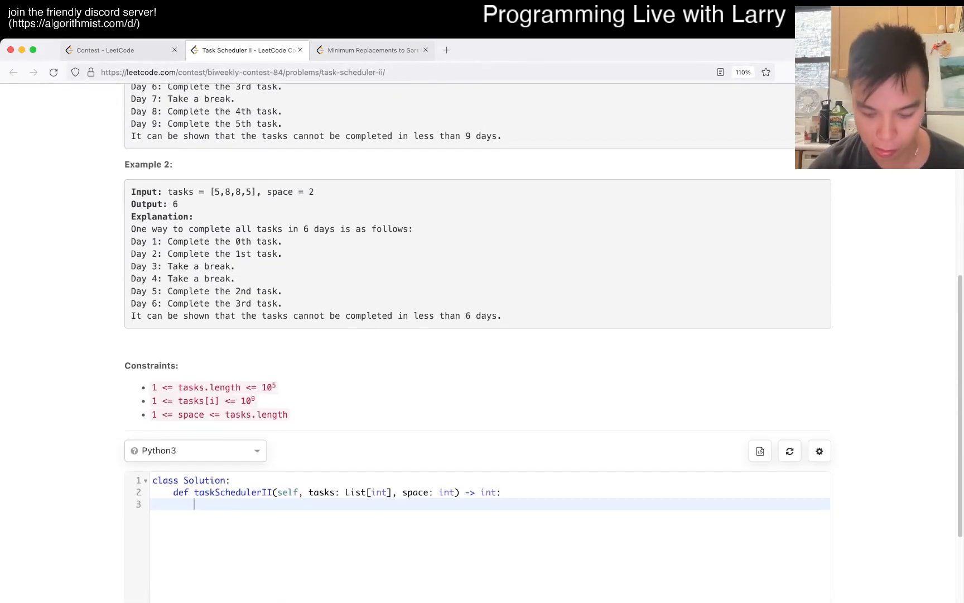
pyautogui.write('for i,')
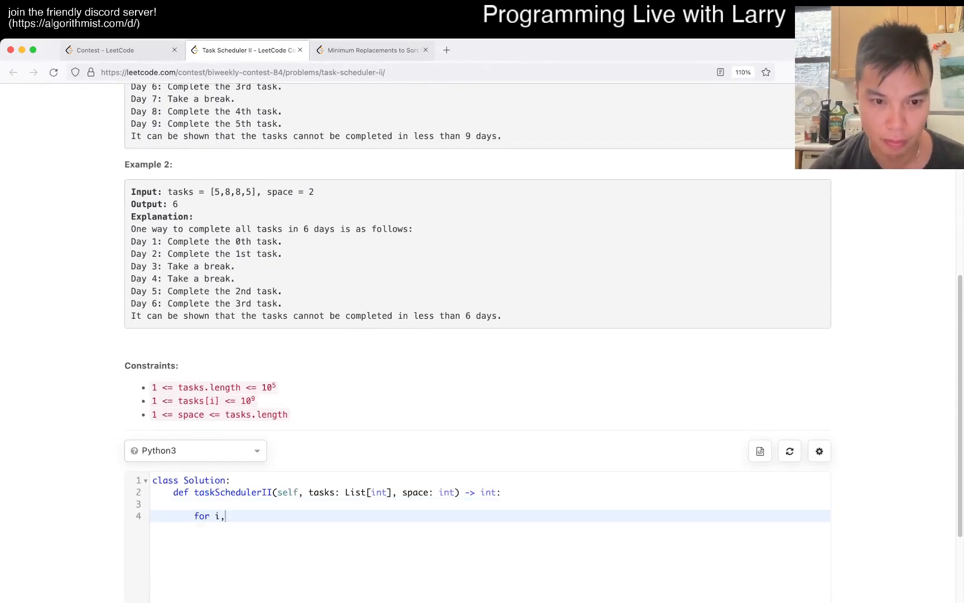
pyautogui.write('x in tasks')
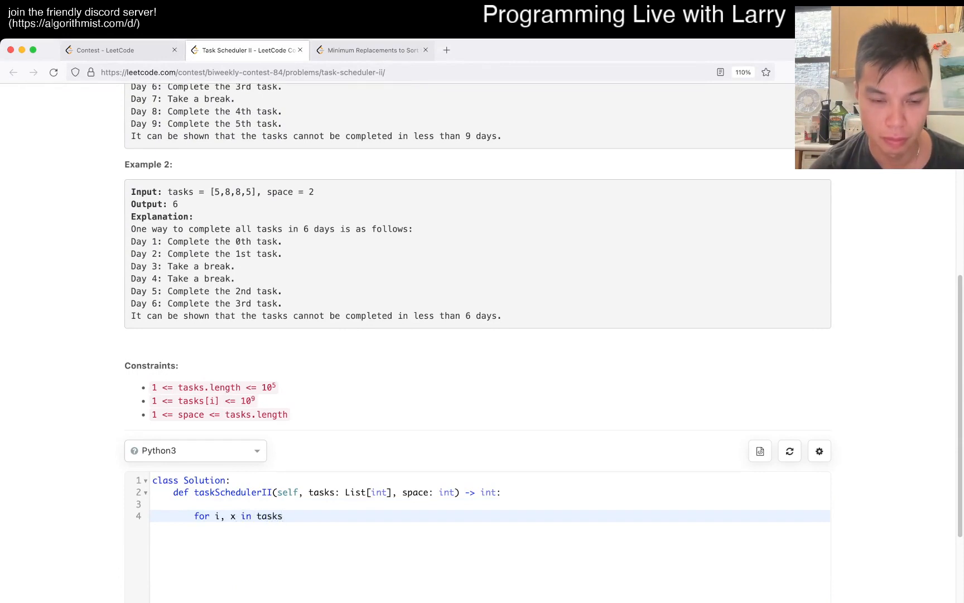
pyautogui.write('current')
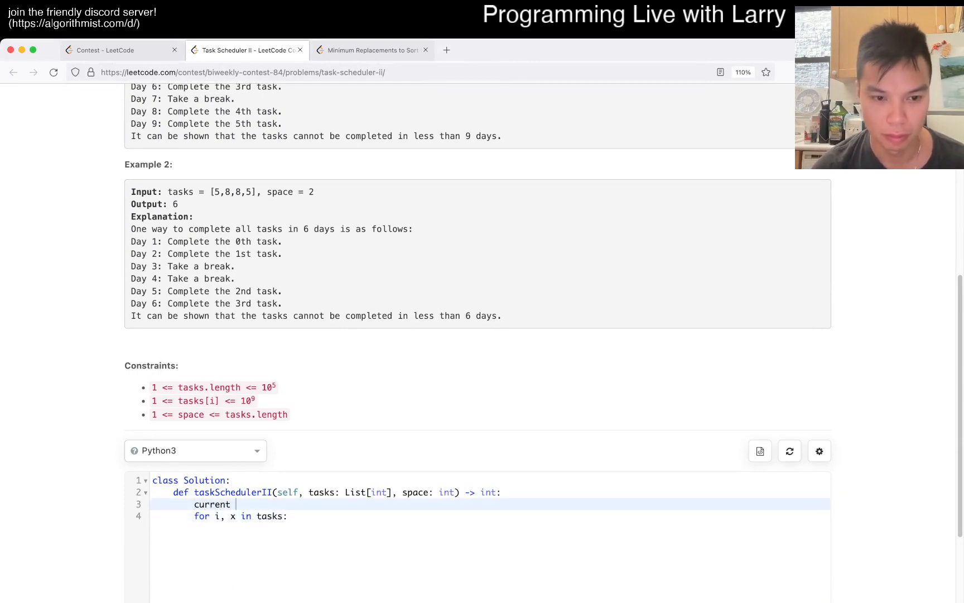
pyautogui.write('= 0')
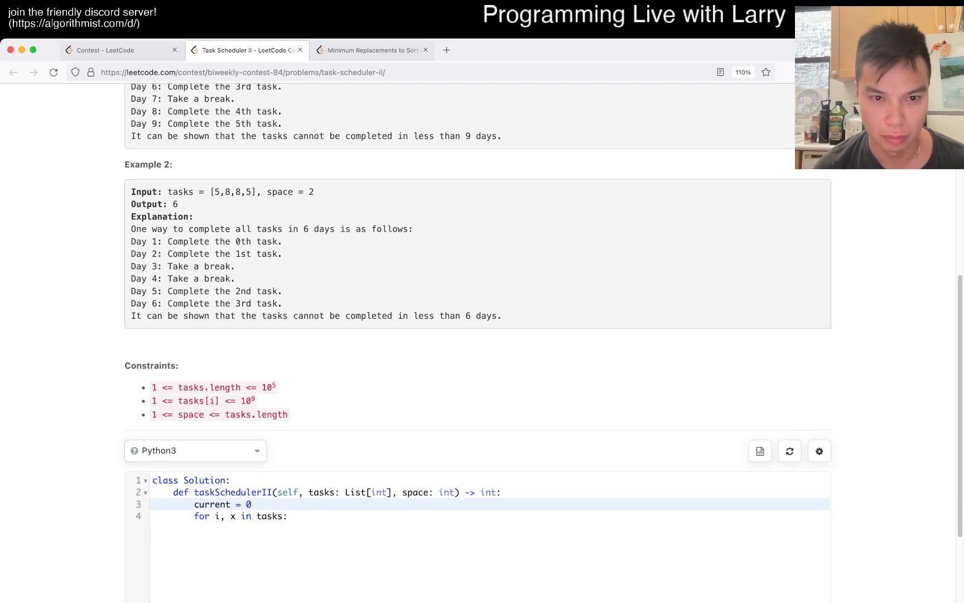
pyautogui.press('Enter')
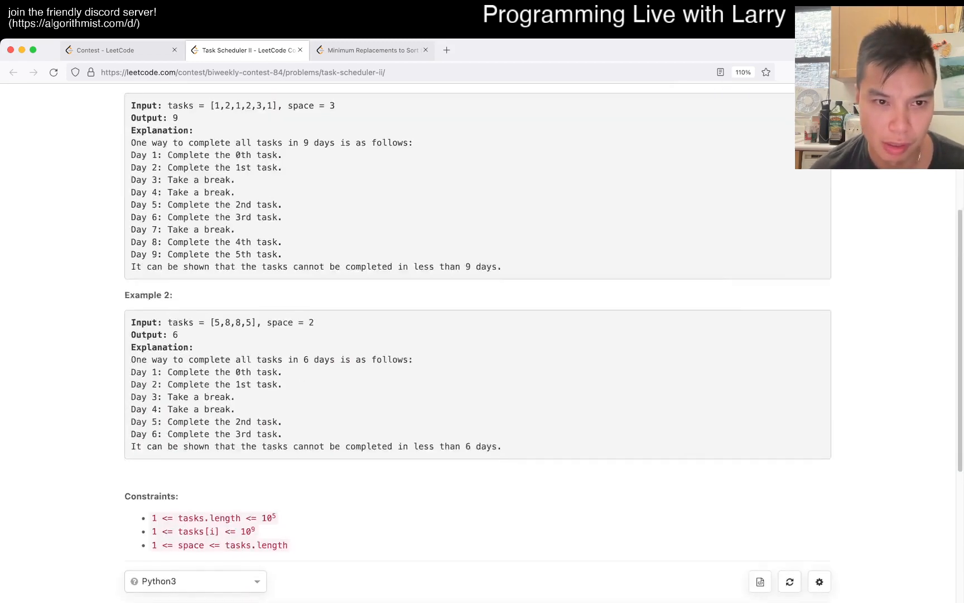
# Add the last-day dictionary and compute the next day with max(..., current + 1).
pyautogui.scroll(-3)
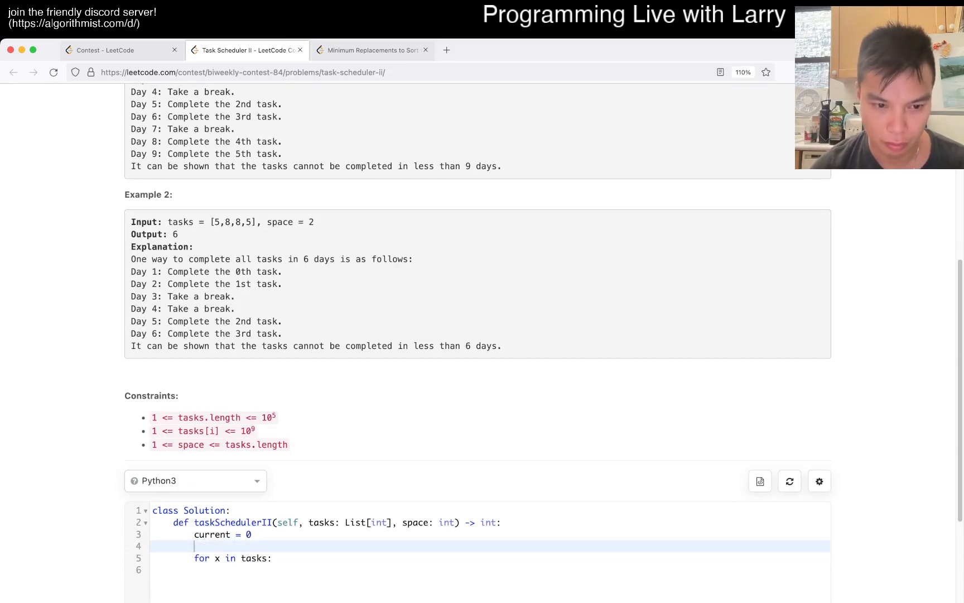
pyautogui.write('last = {')
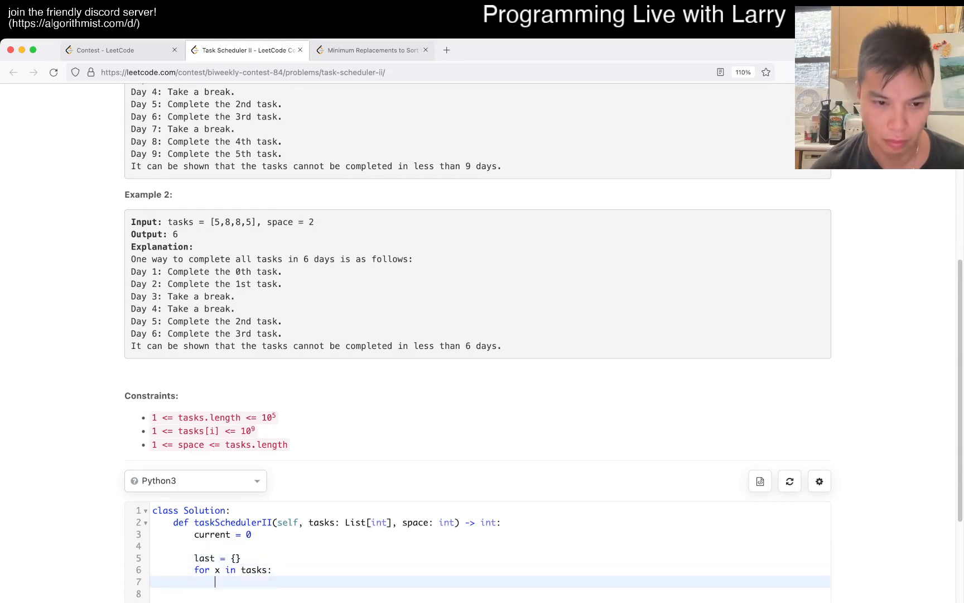
pyautogui.write('if x in al')
pyautogui.click(491, 594)
pyautogui.write('current = last[x')
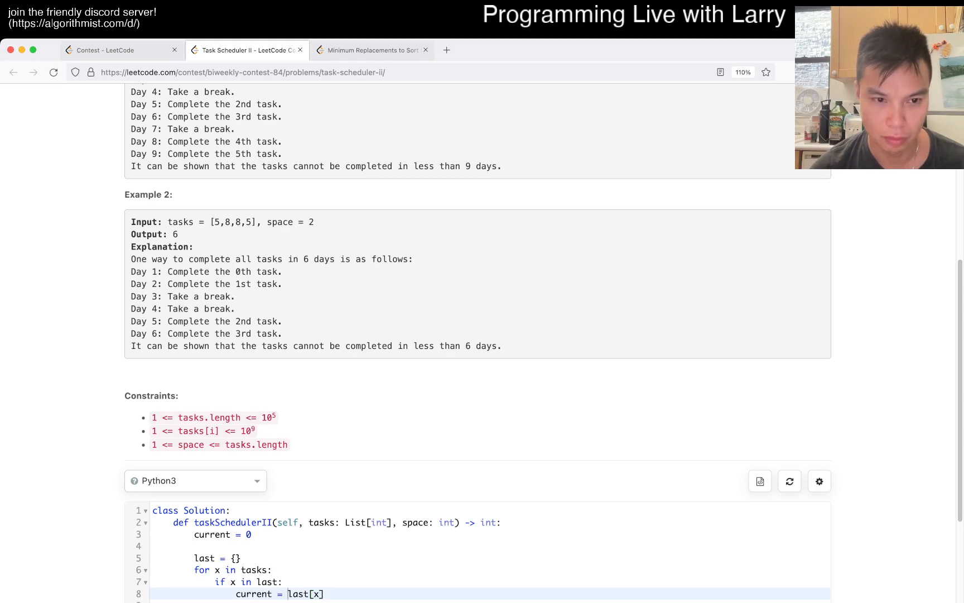
pyautogui.write('max(')
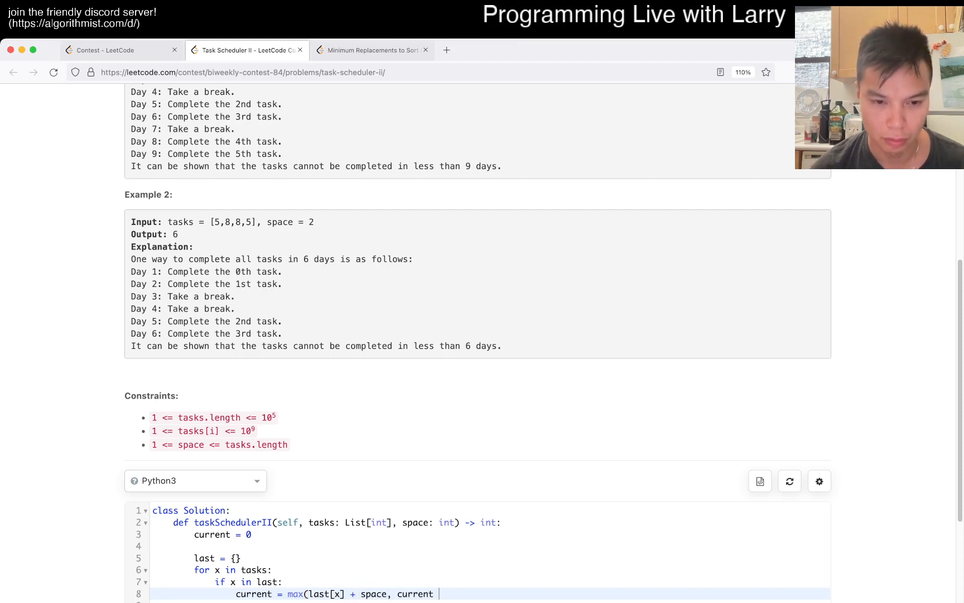
pyautogui.write('+ 1)')
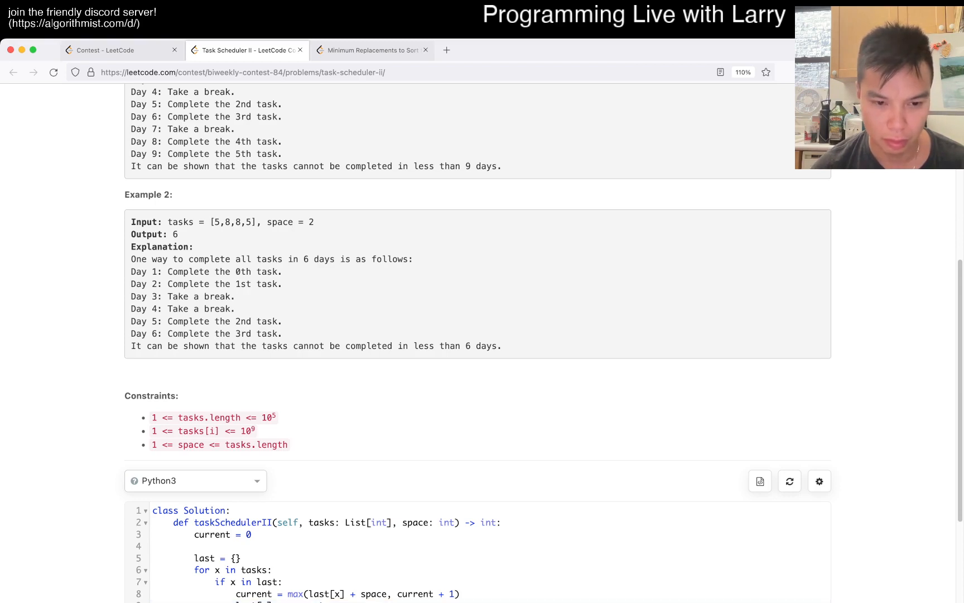
# Change the repeat-task day to last[x] + space + 1 and run the code.
pyautogui.scroll(-3)
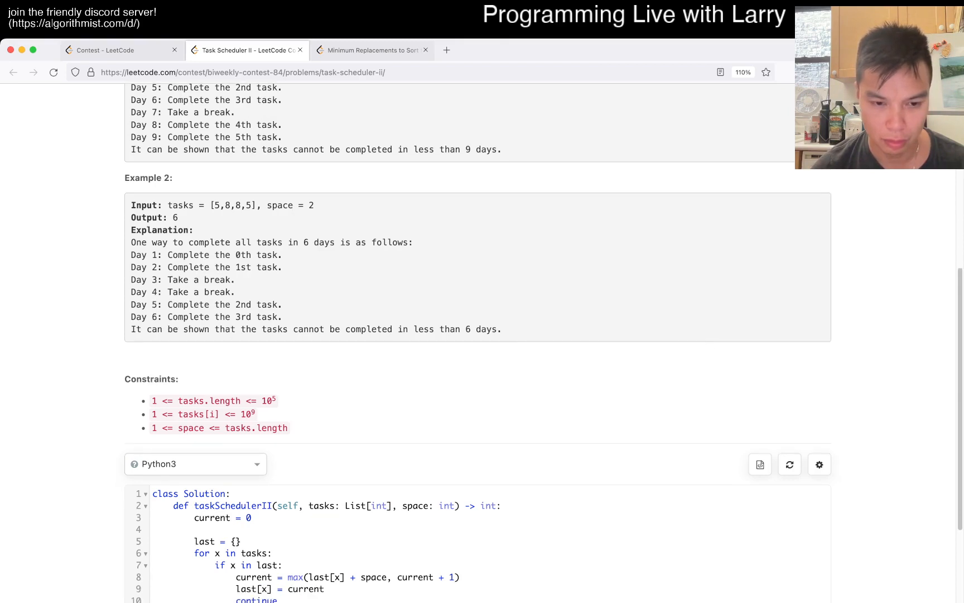
pyautogui.scroll(-3)
pyautogui.write('else:')
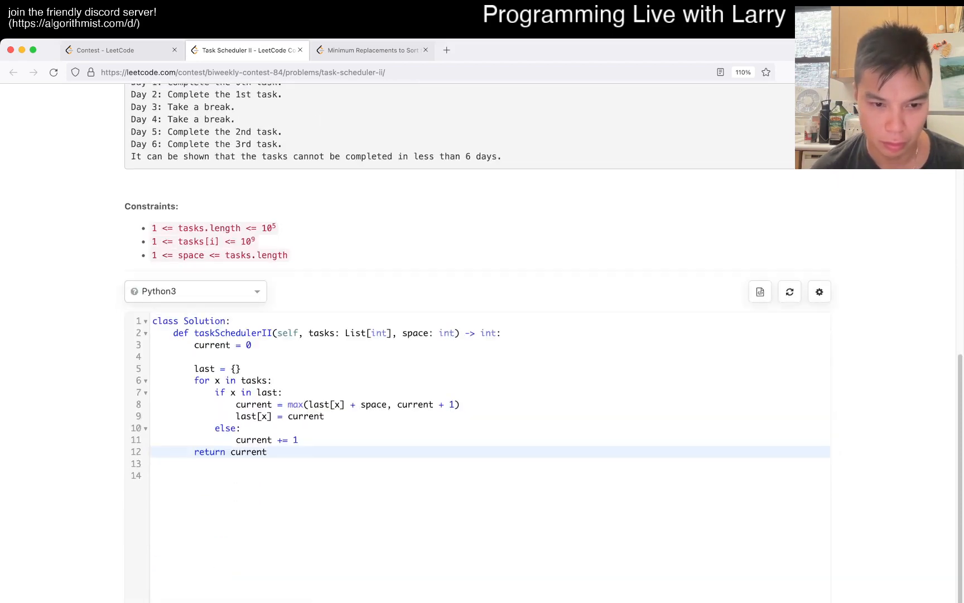
pyautogui.scroll(-3)
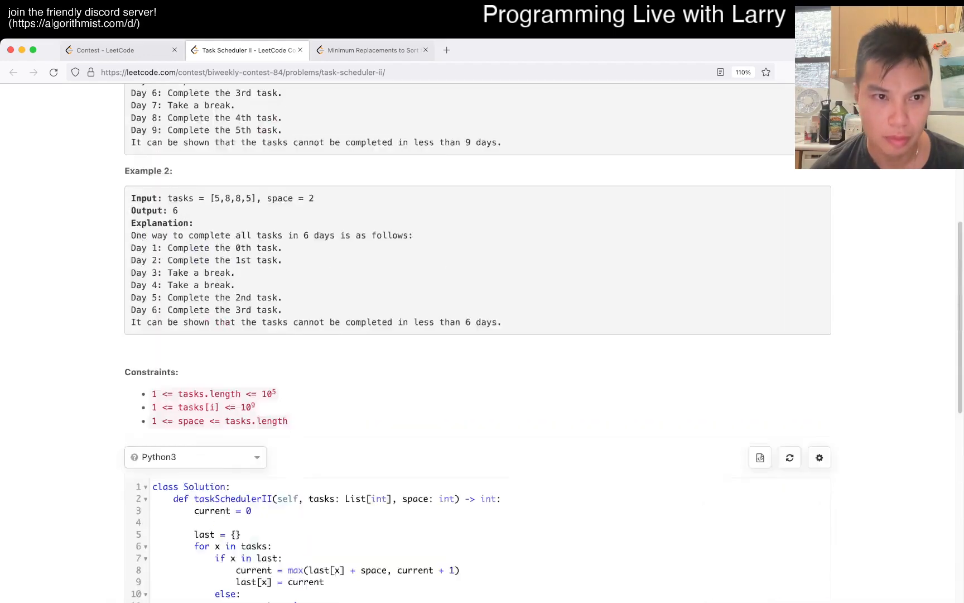
pyautogui.scroll(-3)
pyautogui.write(' + ')
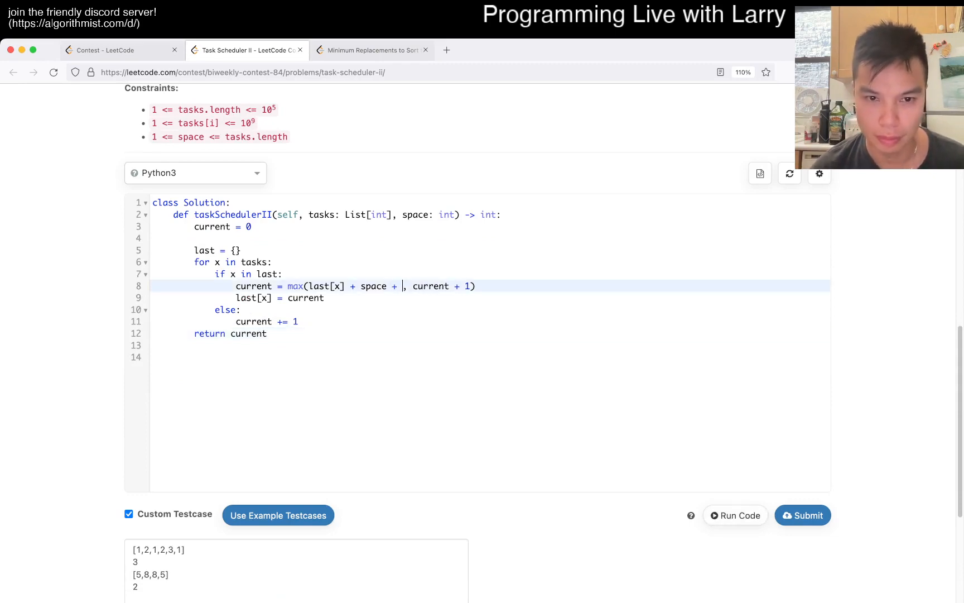
pyautogui.write('1')
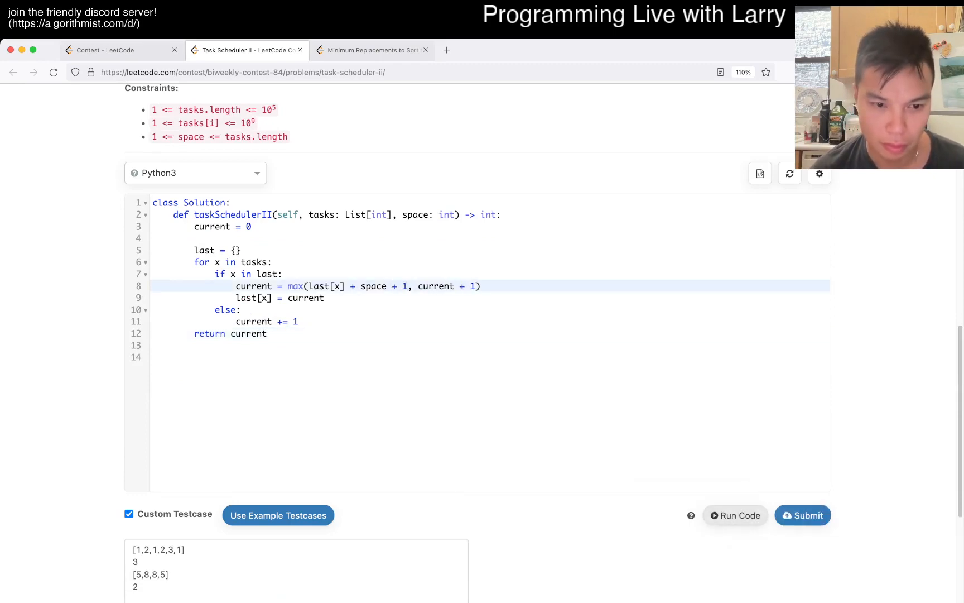
pyautogui.click(735, 515)
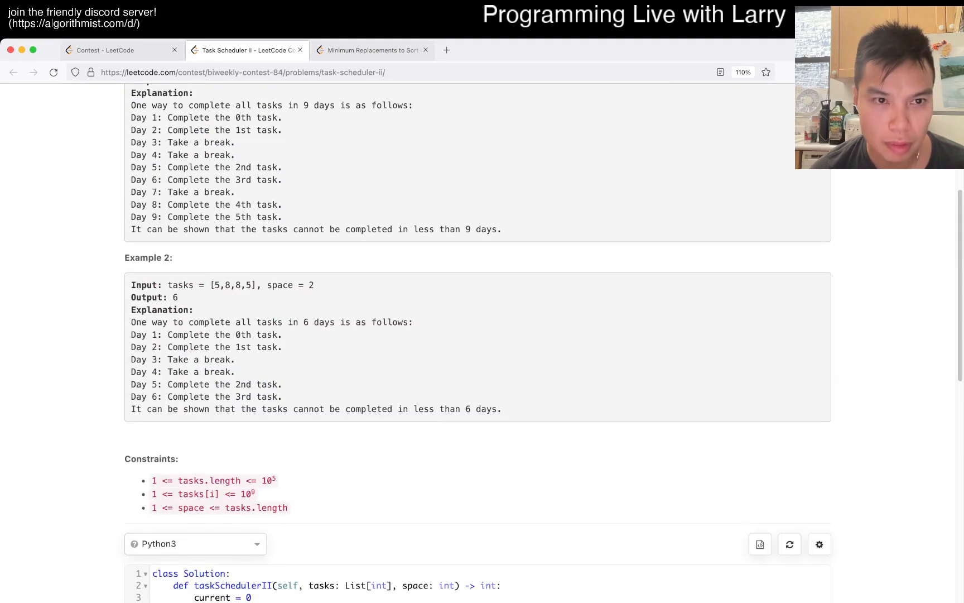
# Add a print(x, current) debug line inside the loop.
pyautogui.scroll(-3)
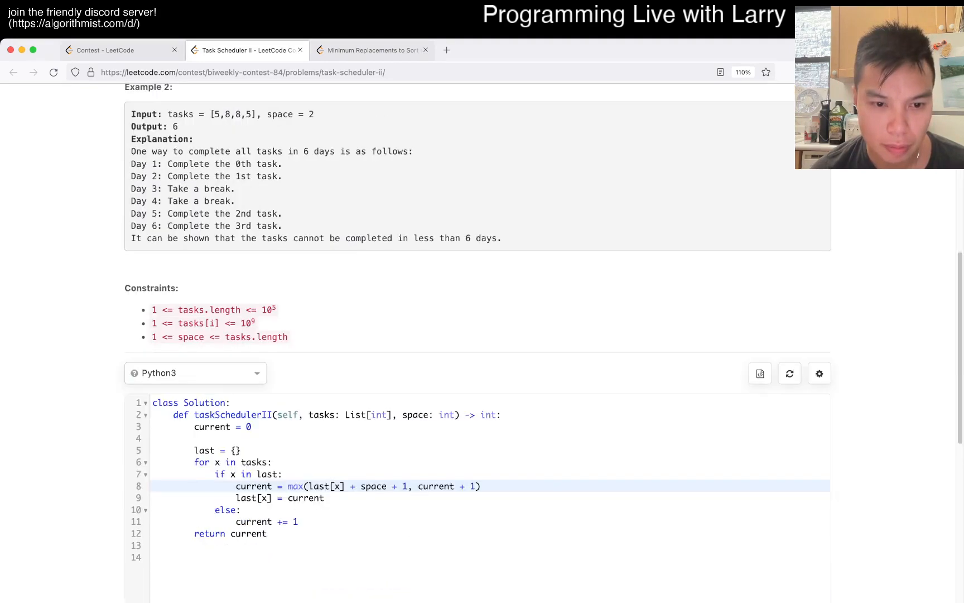
pyautogui.scroll(3)
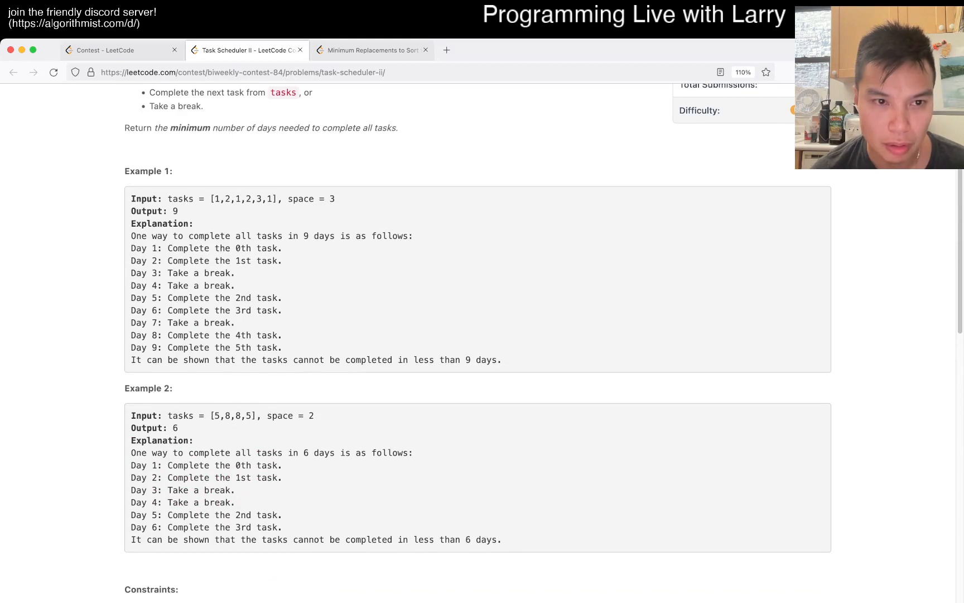
pyautogui.scroll(-3)
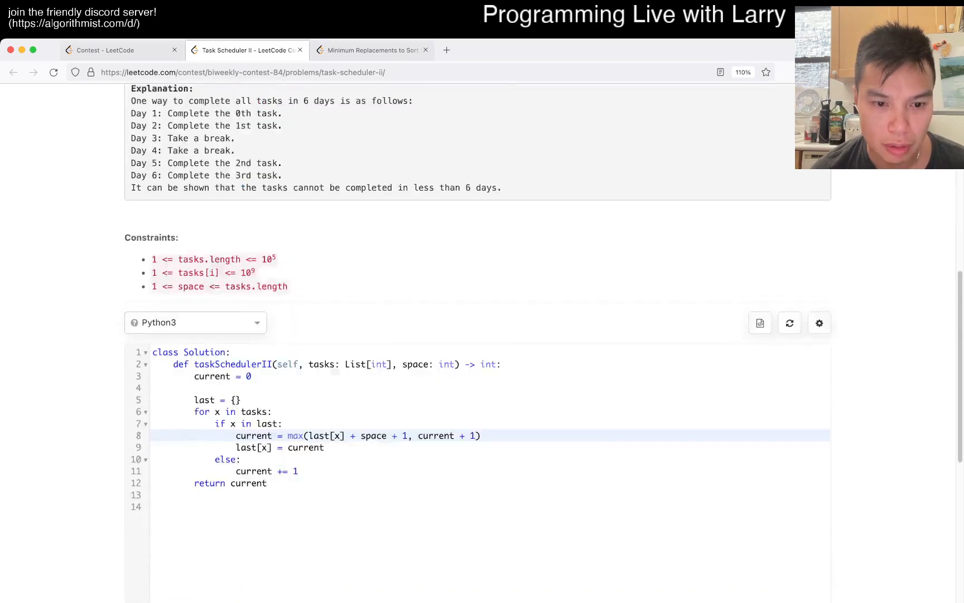
pyautogui.scroll(-3)
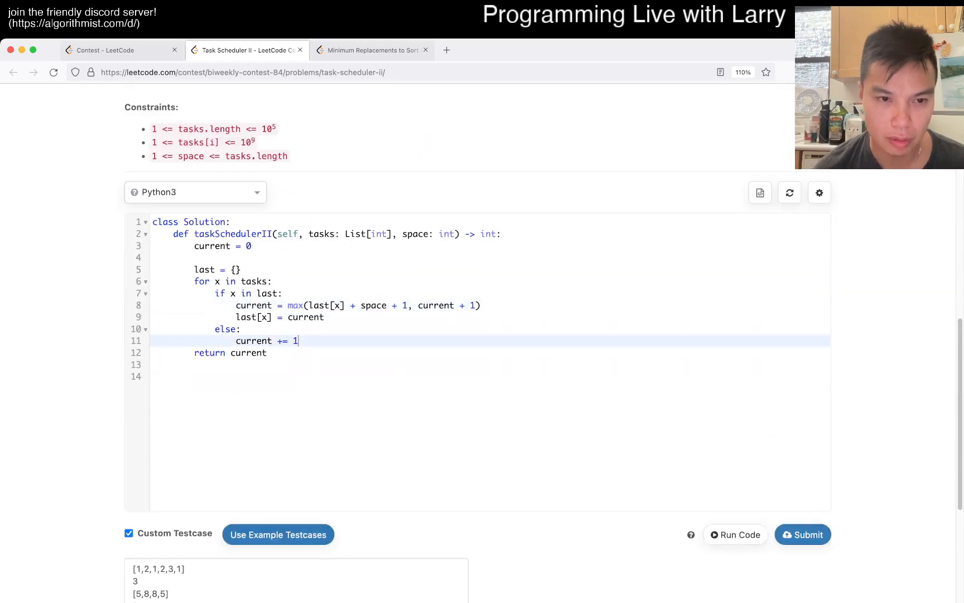
pyautogui.write('print(')
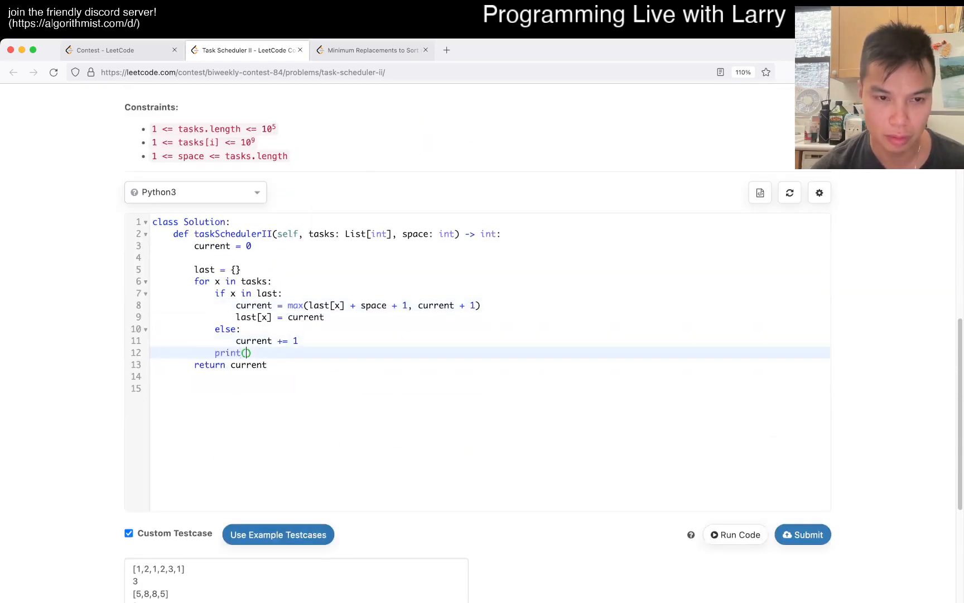
pyautogui.write('x, current')
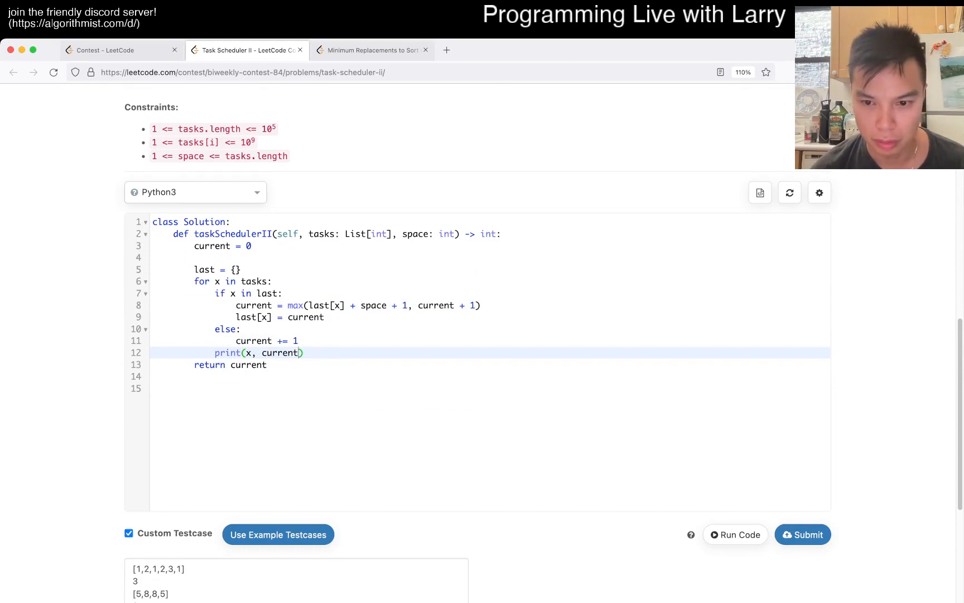
# Run the code and inspect the printed task-day pairs in stdout.
pyautogui.click(736, 534)
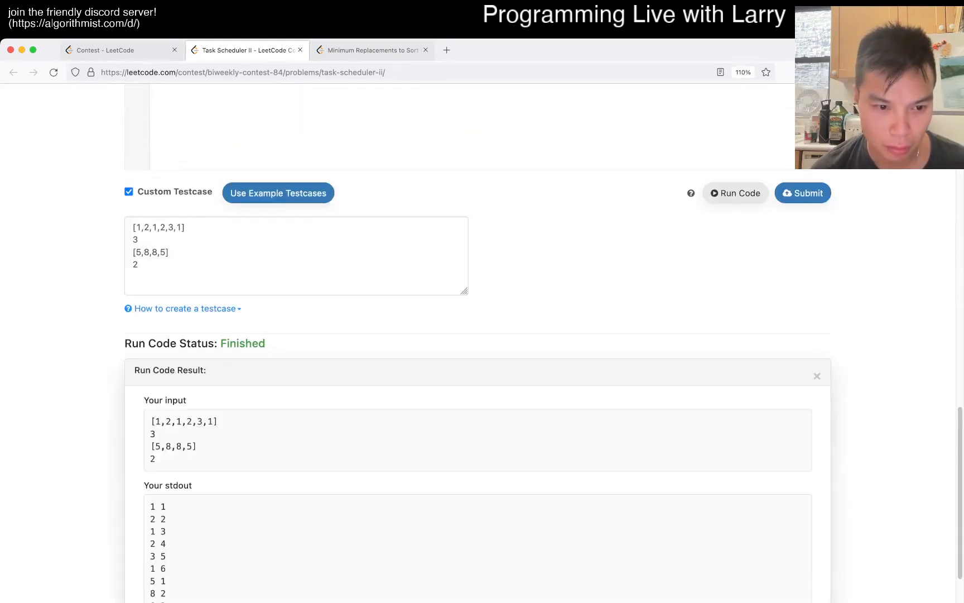
pyautogui.scroll(-3)
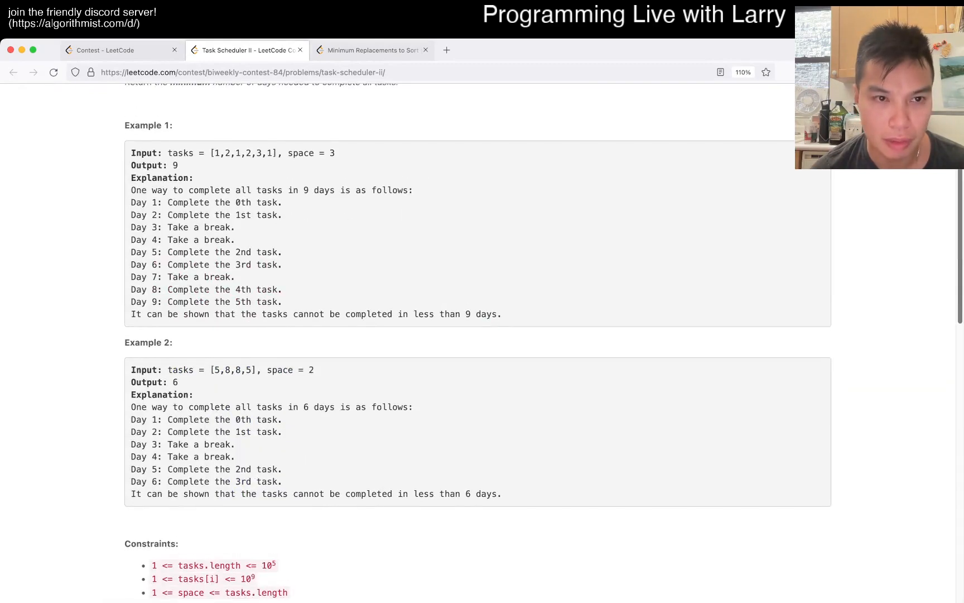
pyautogui.scroll(-3)
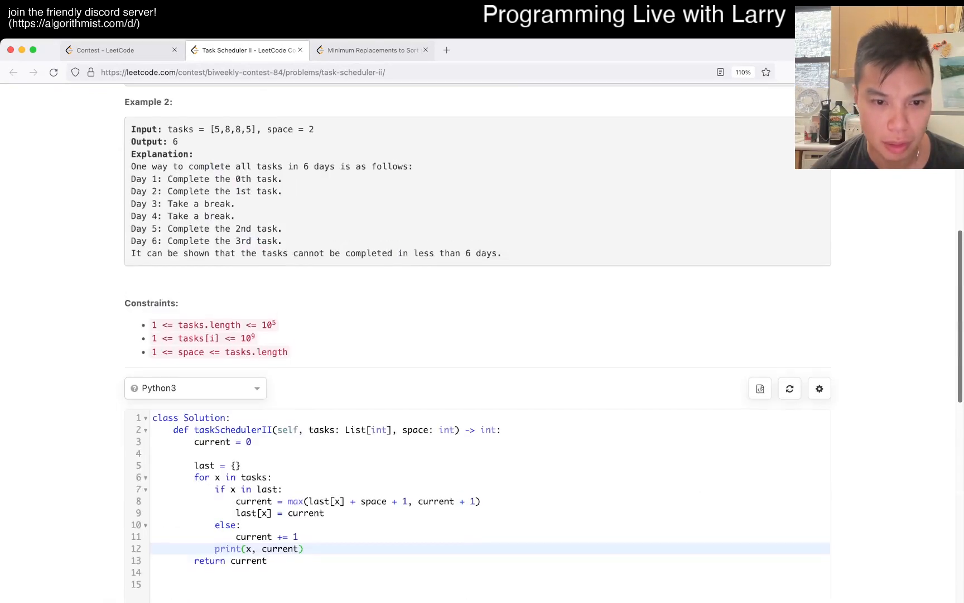
pyautogui.scroll(-3)
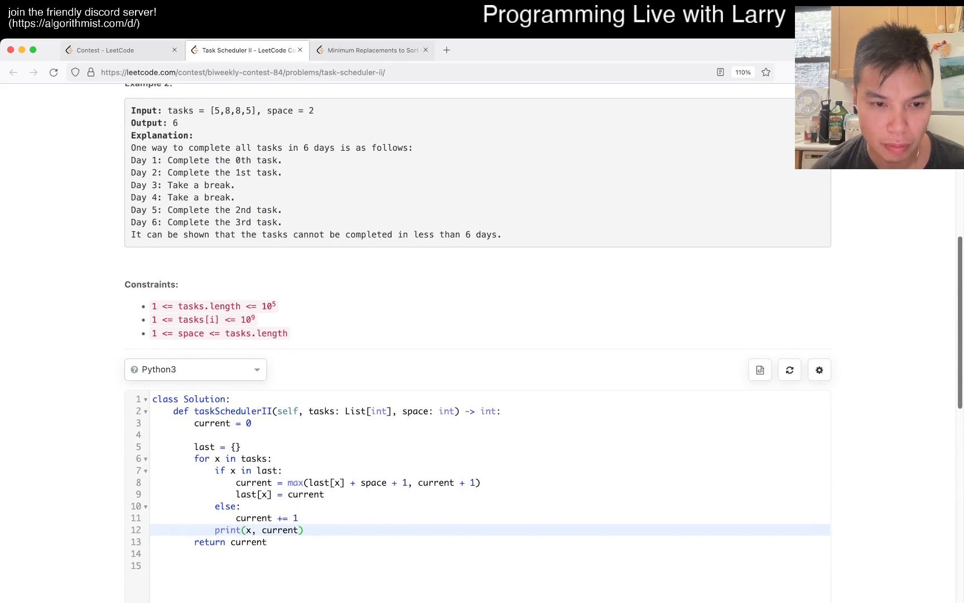
pyautogui.scroll(-3)
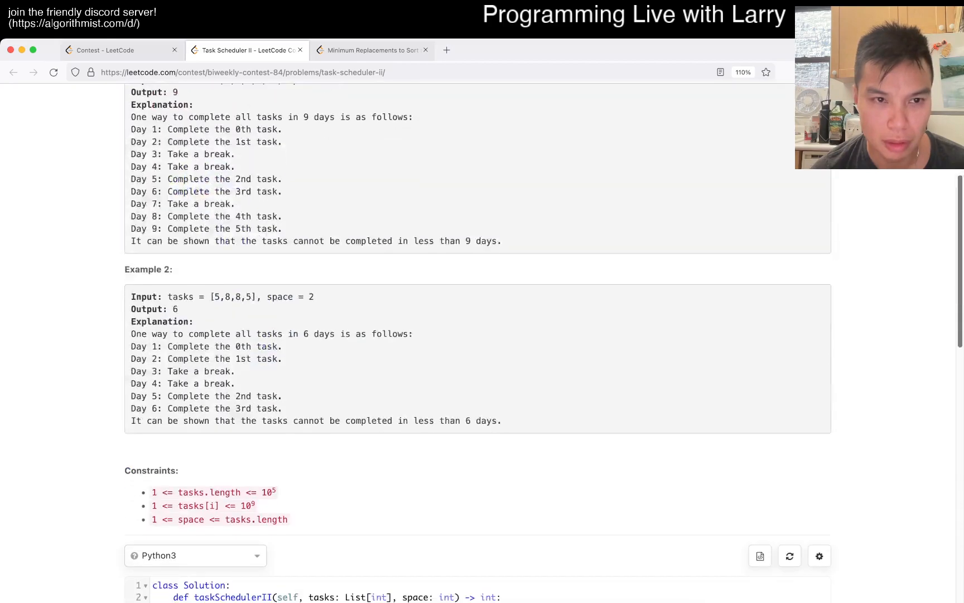
pyautogui.scroll(3)
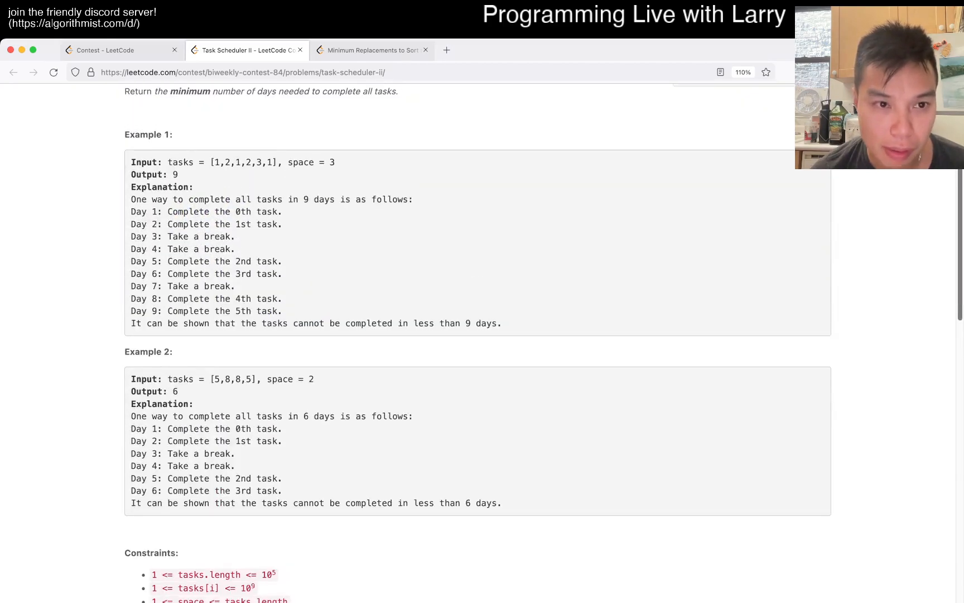
pyautogui.scroll(-3)
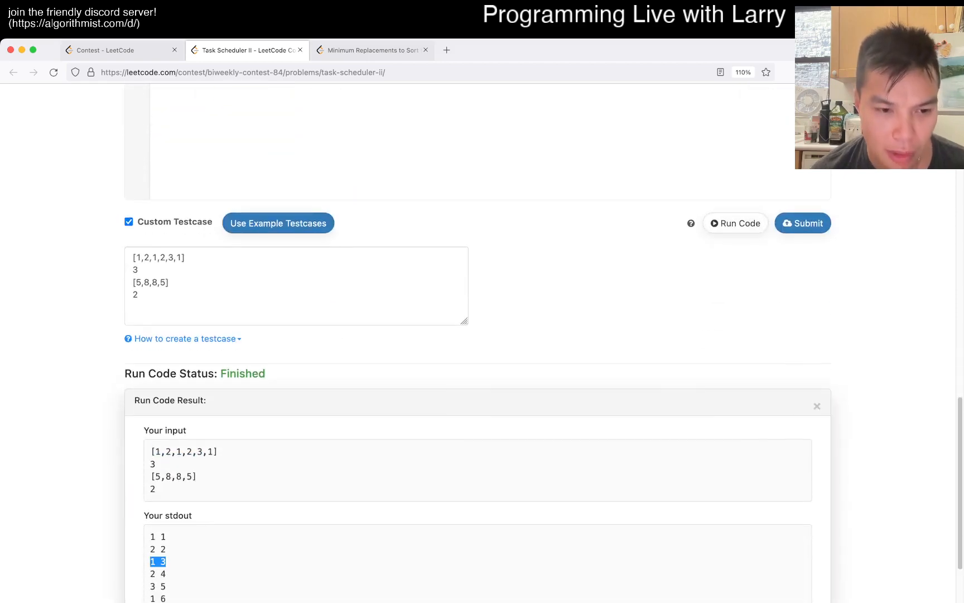
pyautogui.scroll(-3)
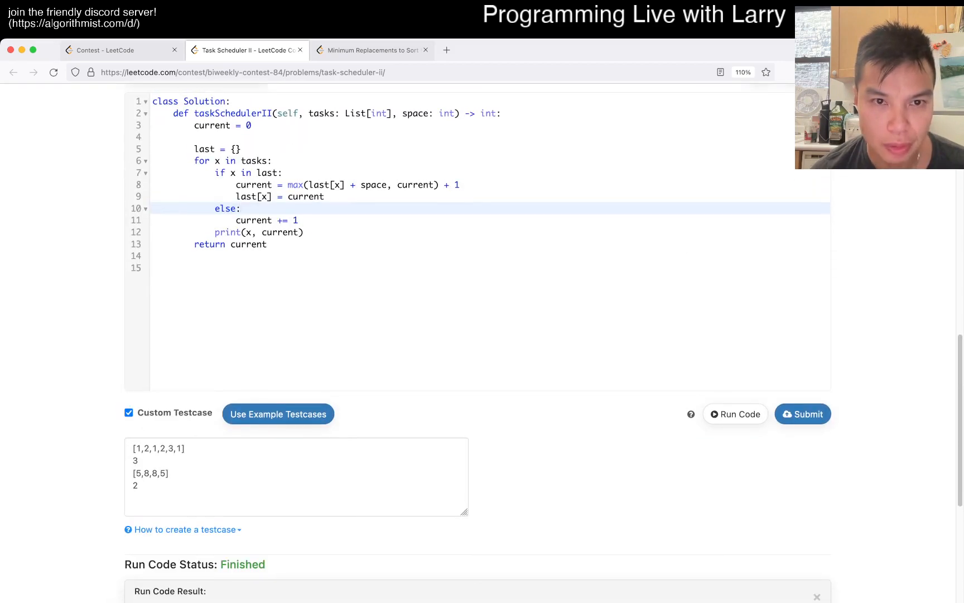
# Add a temporary print(last[x] + ...) debug line, run it, then delete it.
pyautogui.doubleClick(415, 185)
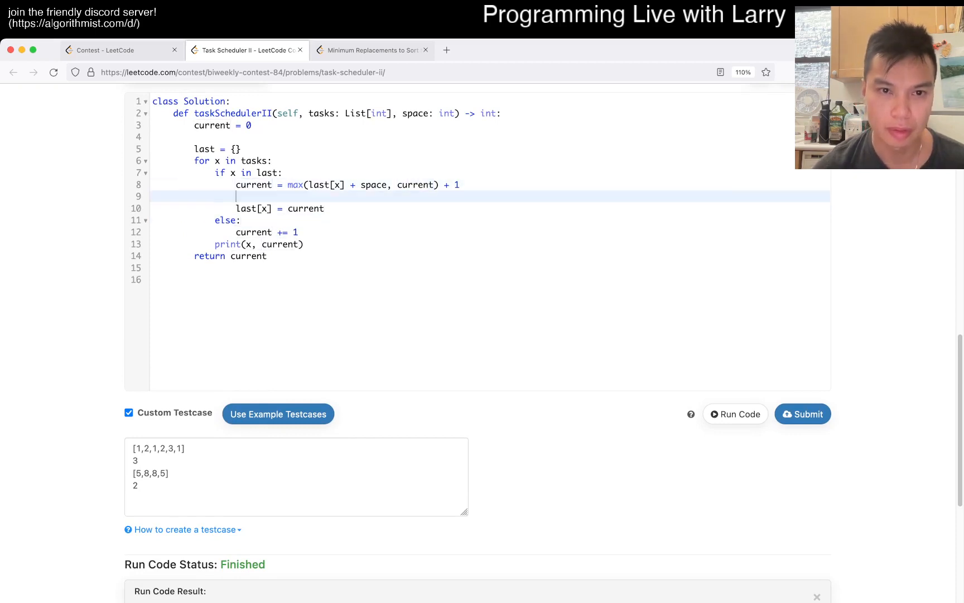
pyautogui.write('print(last[x] + )')
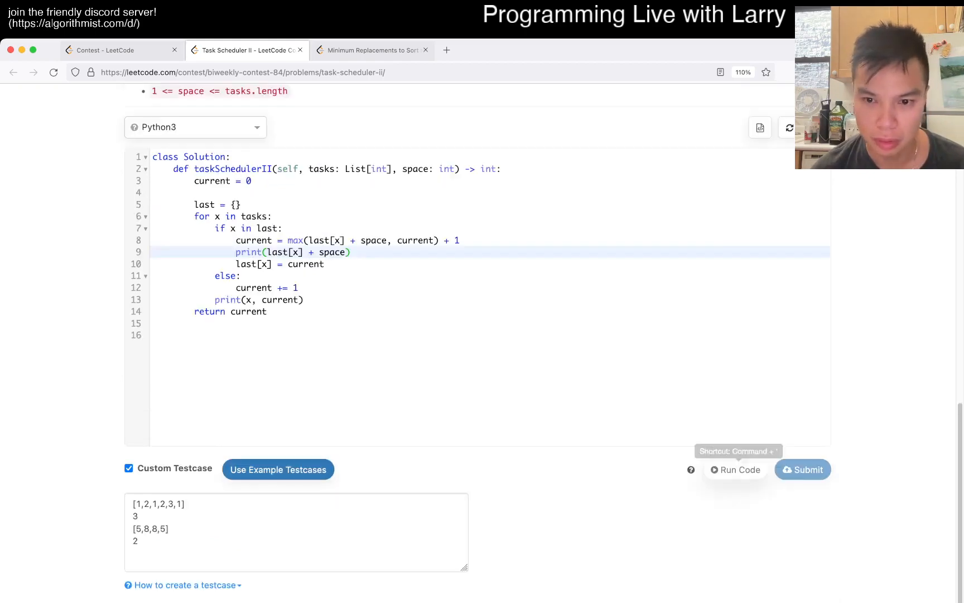
pyautogui.click(736, 469)
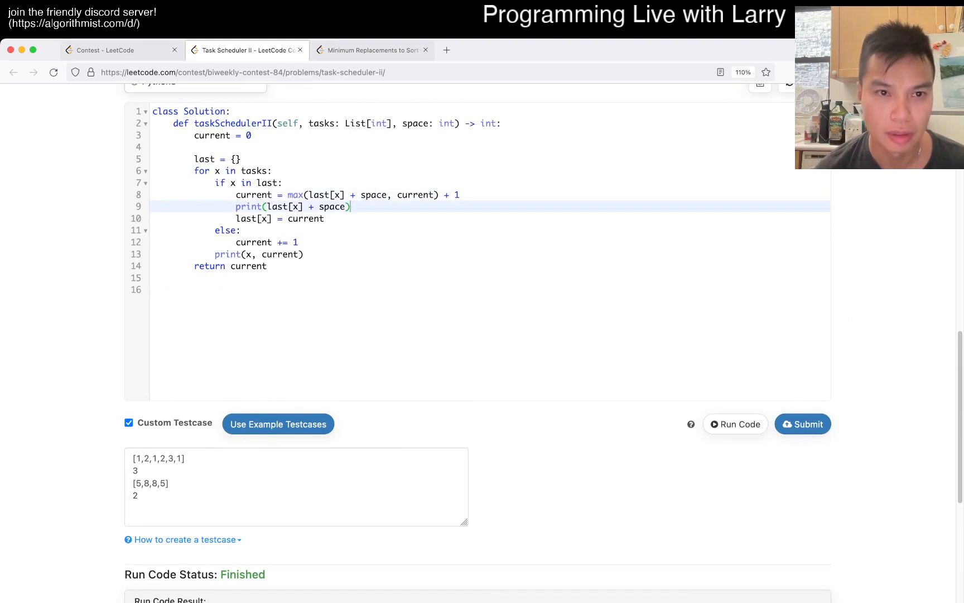
pyautogui.press('Backspace')
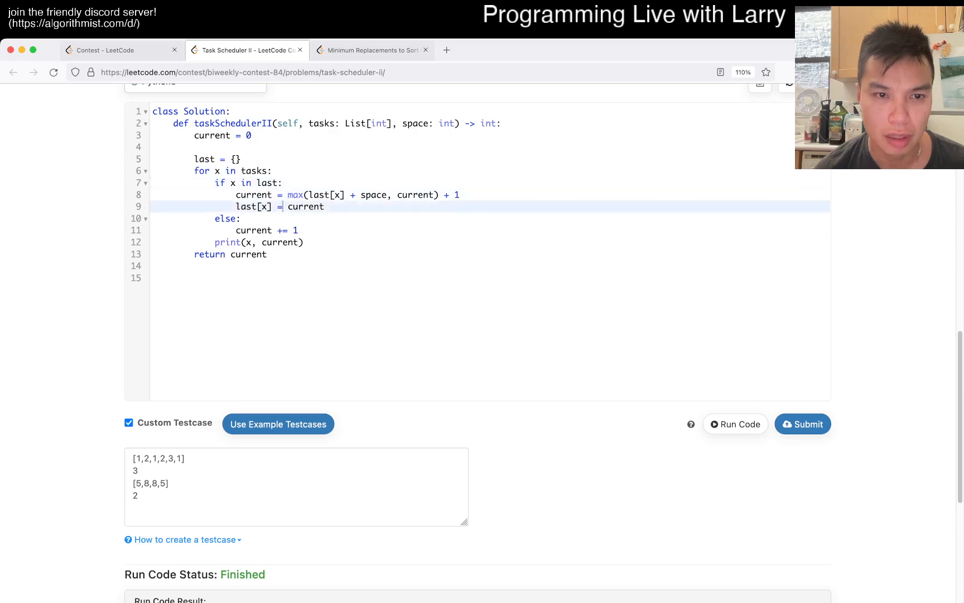
# Record last[x] = current for new tasks and rerun, getting answers 9 and 6.
pyautogui.write('last[x] = c')
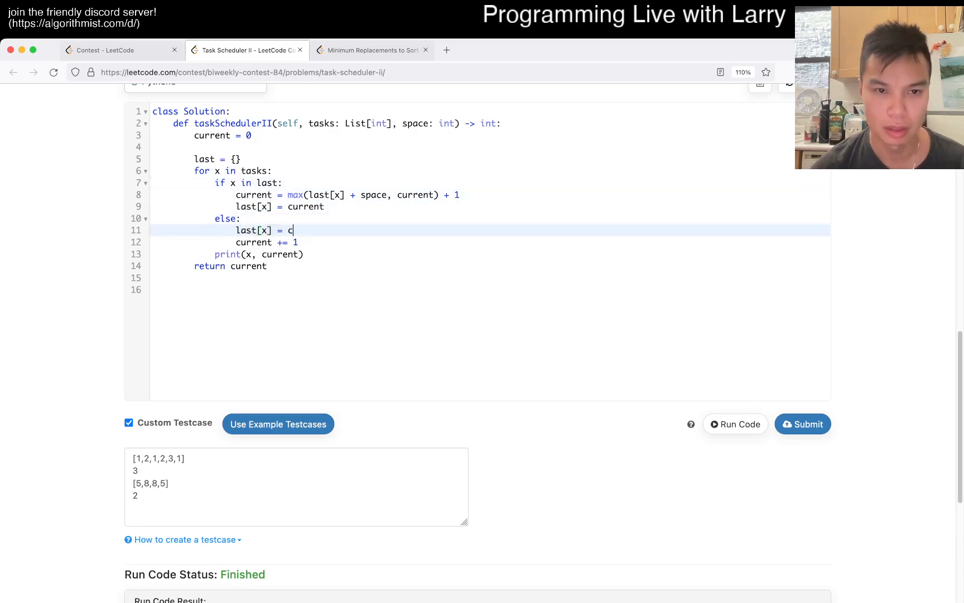
pyautogui.press('Backspace')
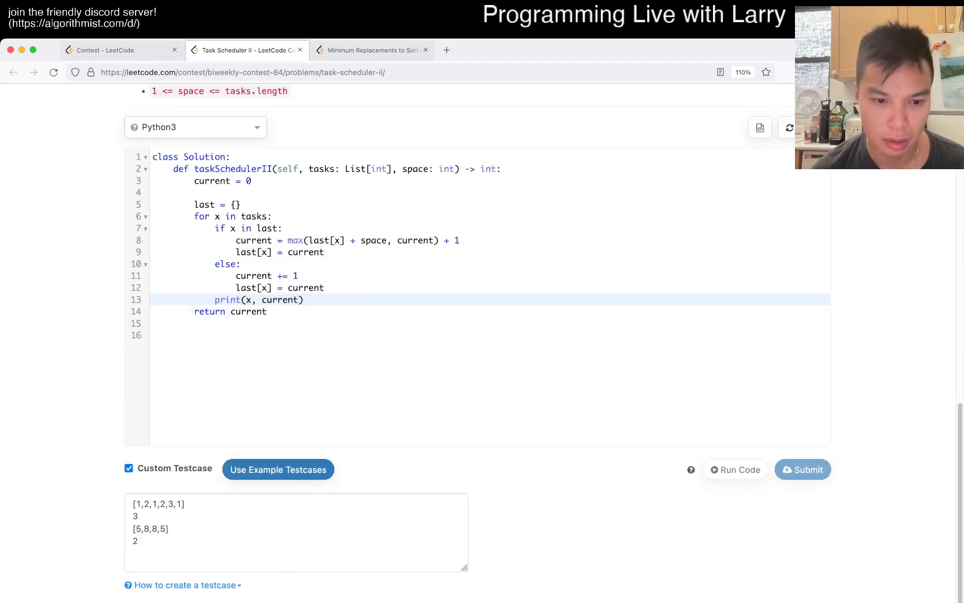
pyautogui.click(735, 470)
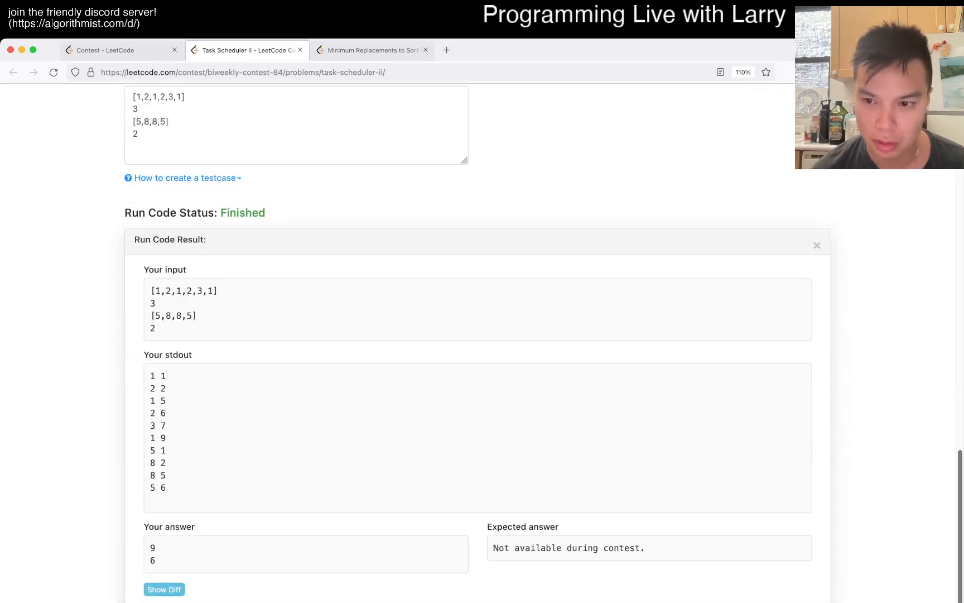
pyautogui.scroll(3)
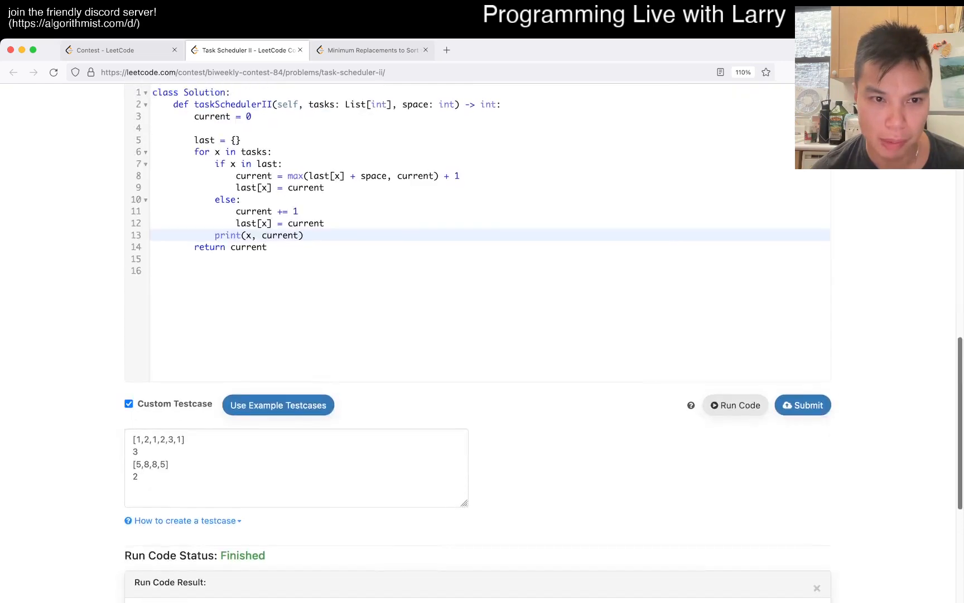